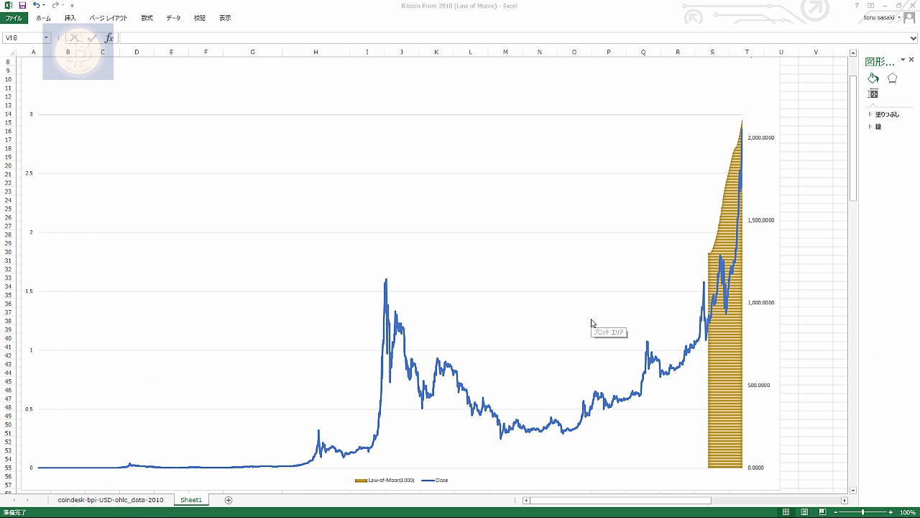
- Cross out the latest BTCUSD daily price peak in pink, then move off the pen mark
scroll(down, 3)
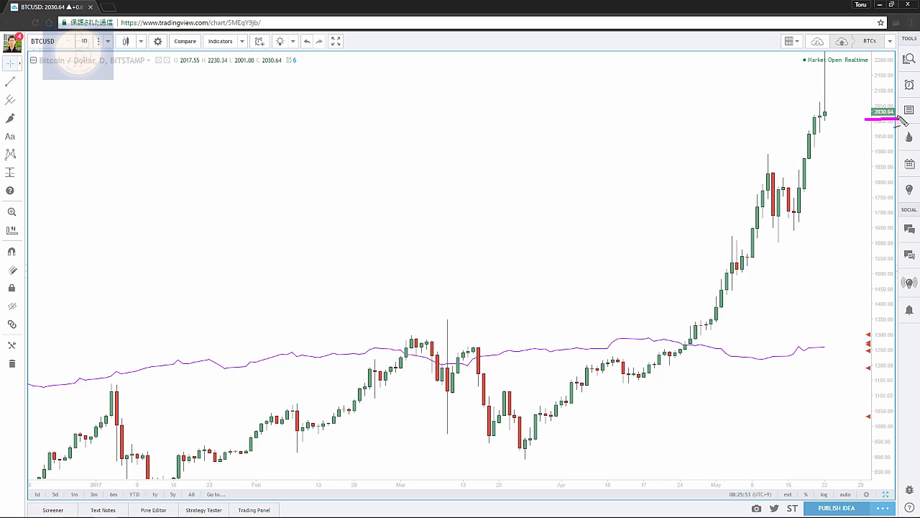
mouse_move(854, 99)
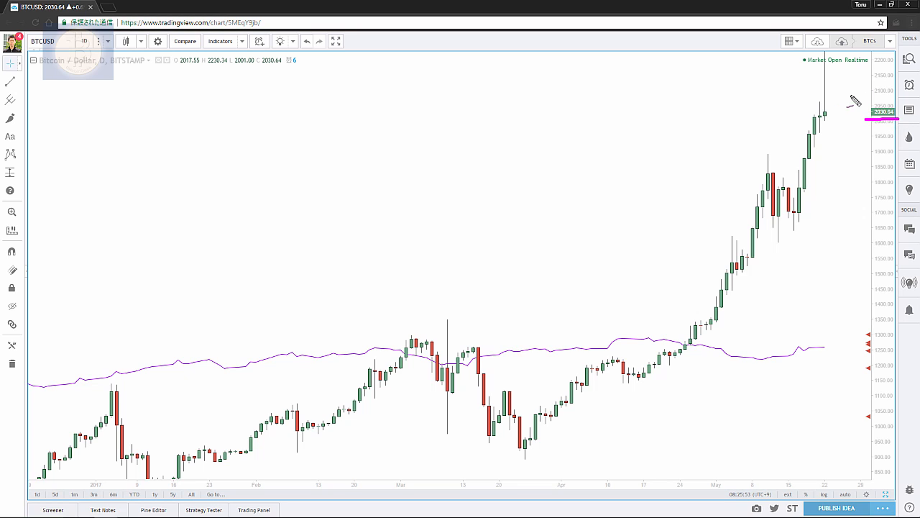
drag(825, 93, 870, 59)
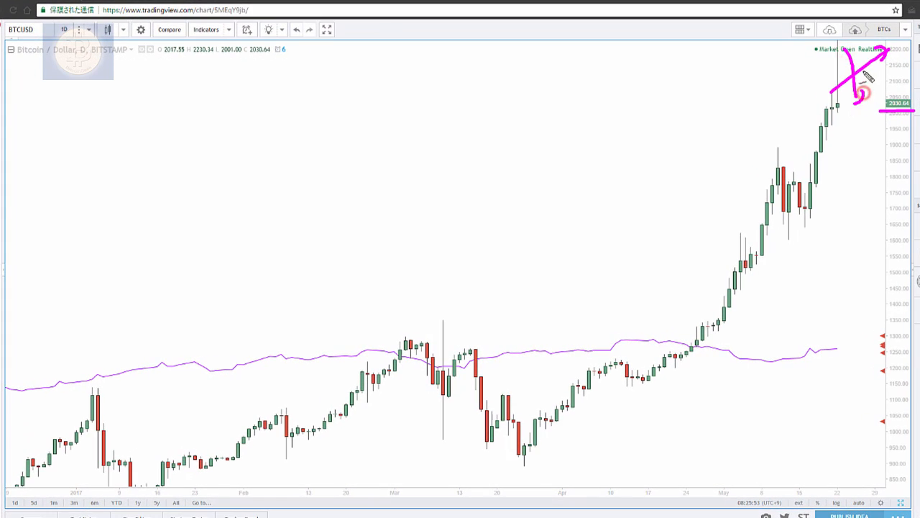
click(800, 29)
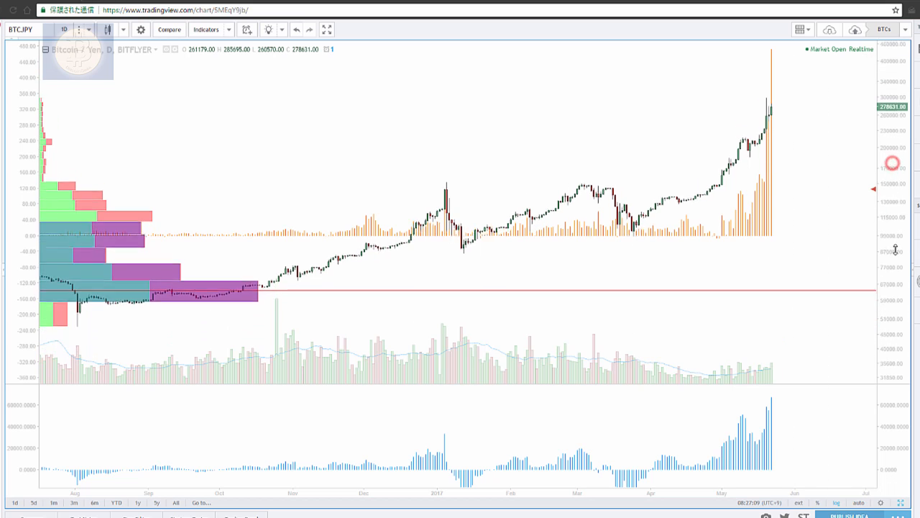
- Set the BTCJPY chart interval to 1 week and arrow the earliest weekly candles
click(63, 28)
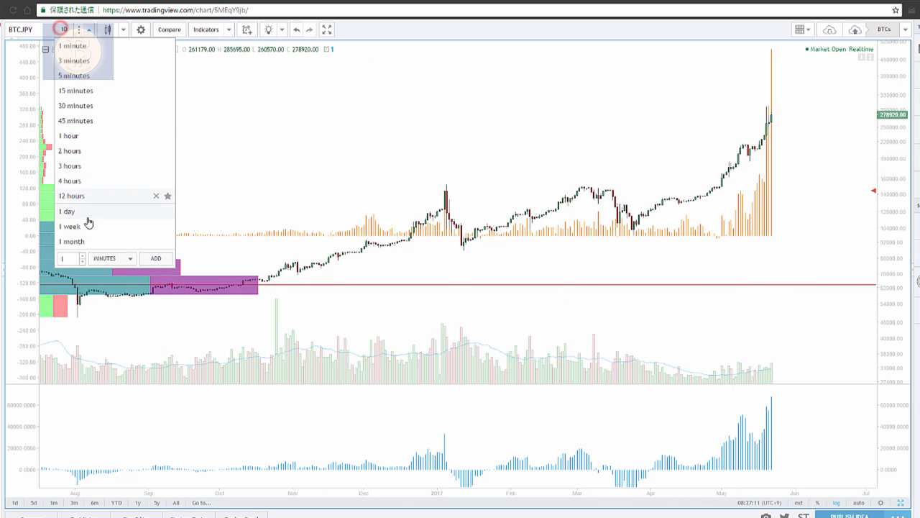
click(69, 226)
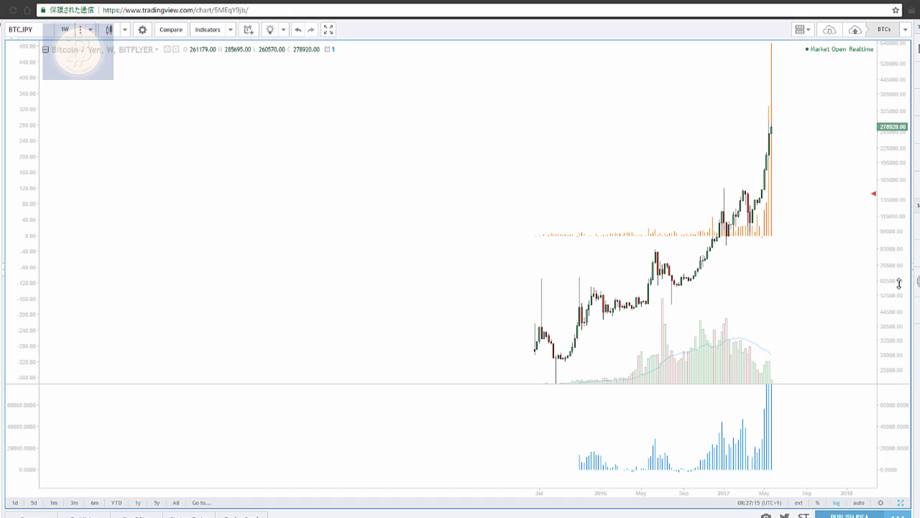
drag(440, 334, 539, 320)
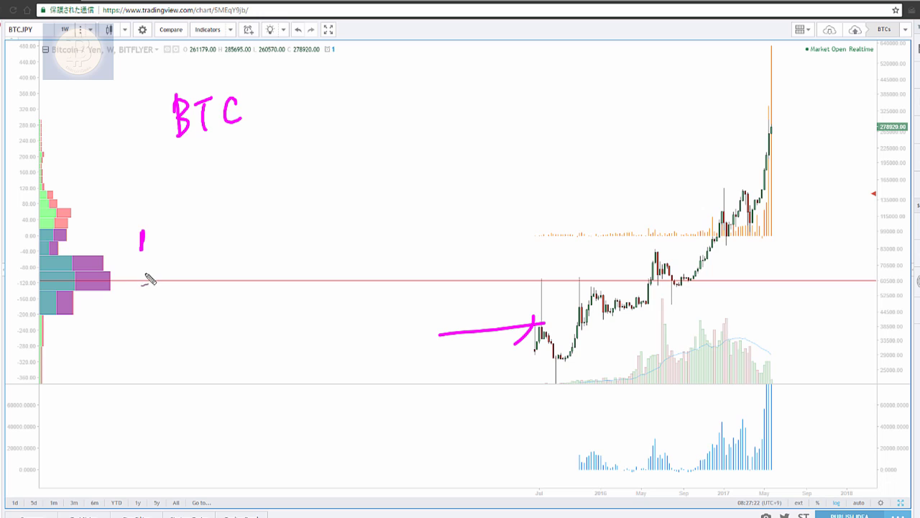
- Write the label under the 1, arrow rightward, add 'engines' under 'electricity' and bracket the vertical marks
drag(141, 285, 170, 287)
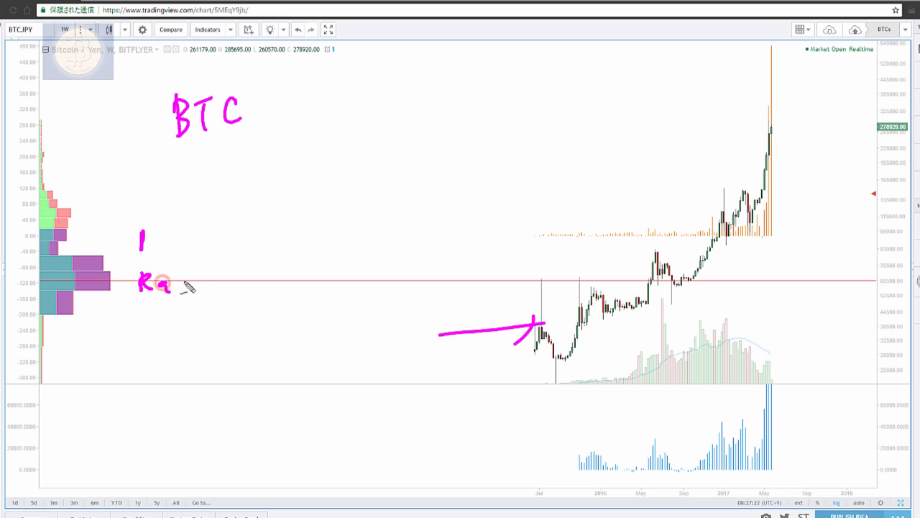
drag(165, 285, 252, 295)
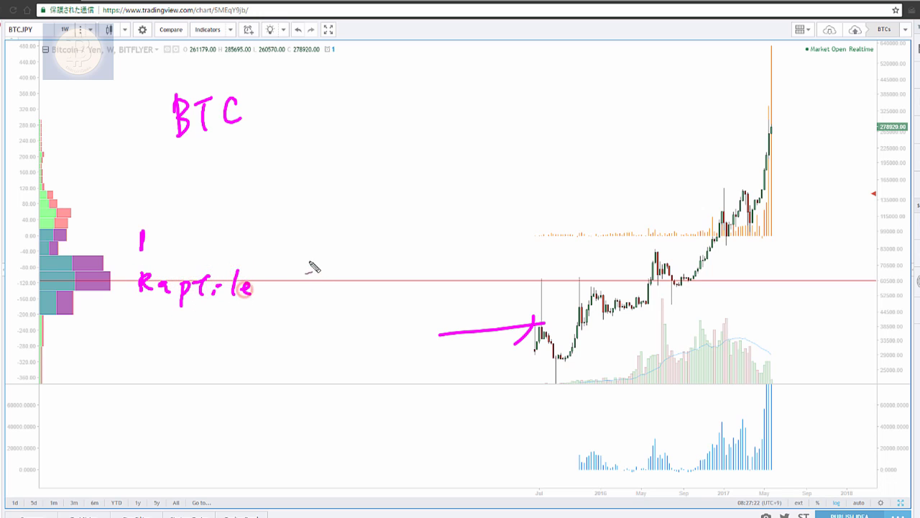
drag(147, 244, 481, 245)
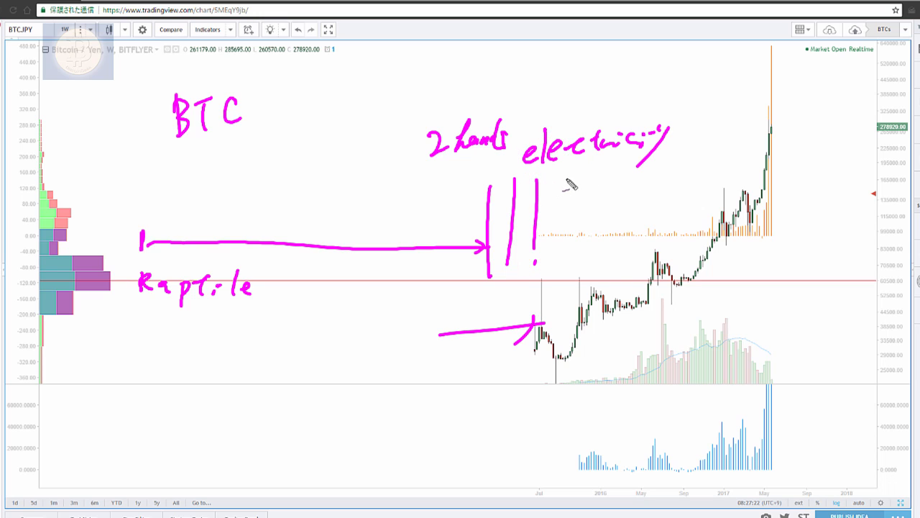
drag(568, 184, 615, 201)
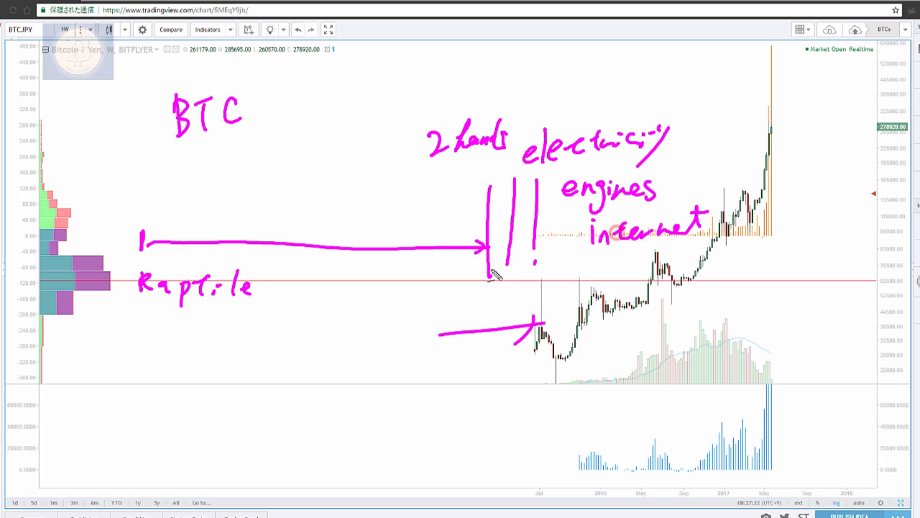
drag(477, 271, 568, 272)
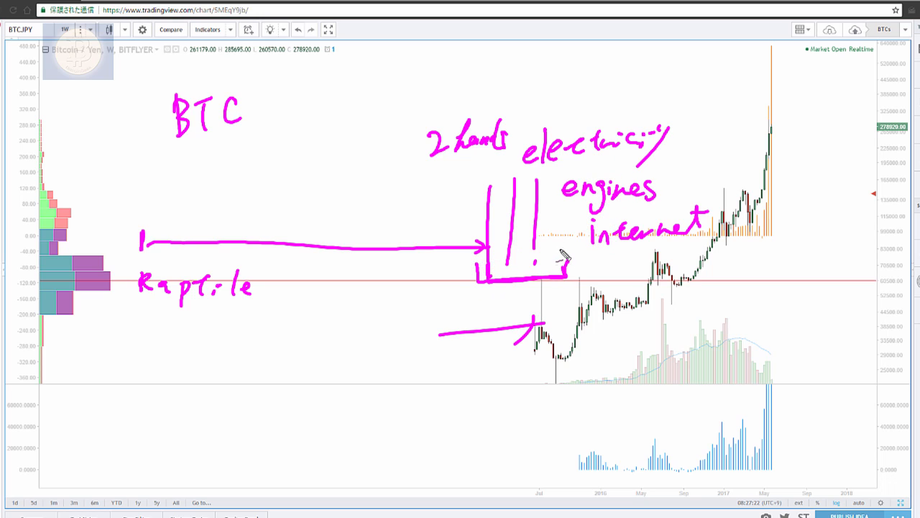
mouse_move(560, 253)
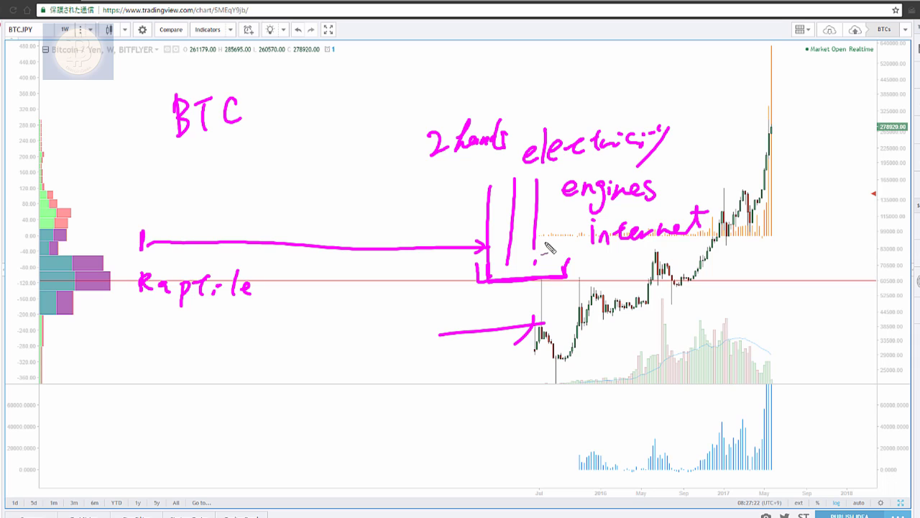
mouse_move(531, 78)
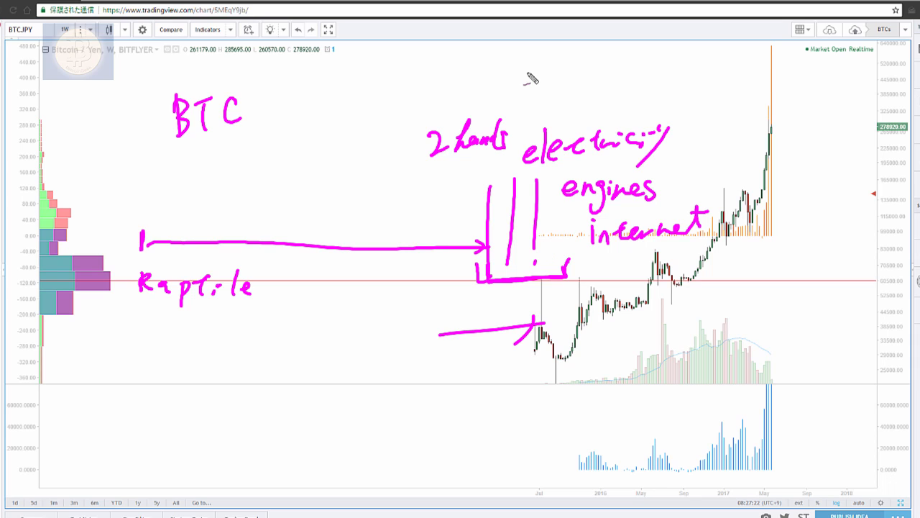
mouse_move(309, 444)
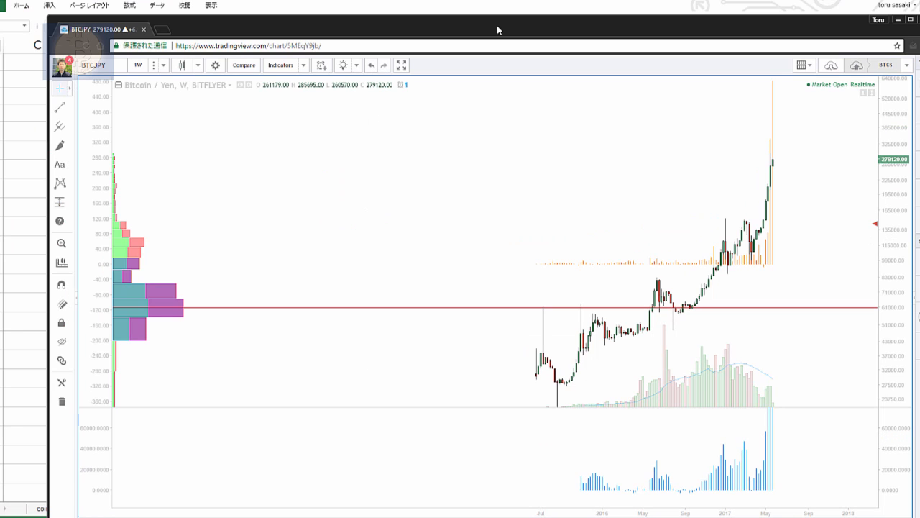
mouse_move(499, 31)
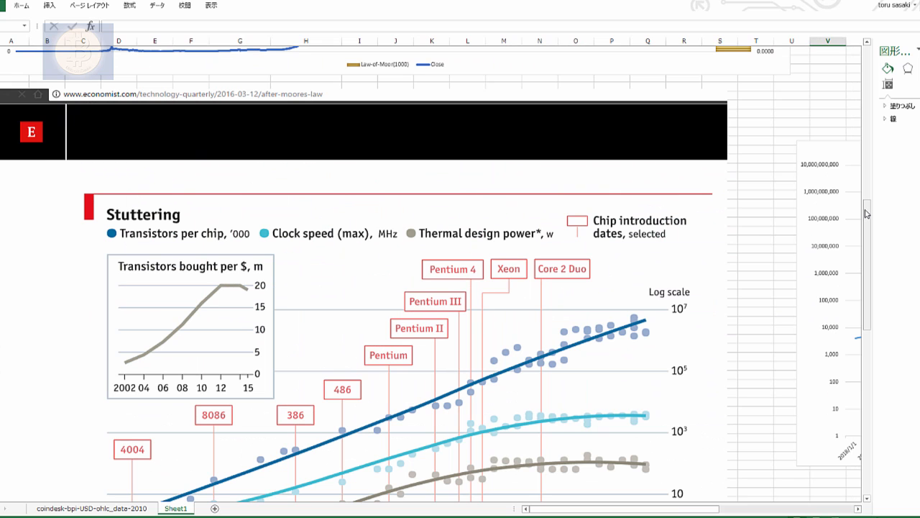
- Underline the Economist article address, scroll to the Stuttering chart and circle its 1970 start
drag(72, 106, 352, 109)
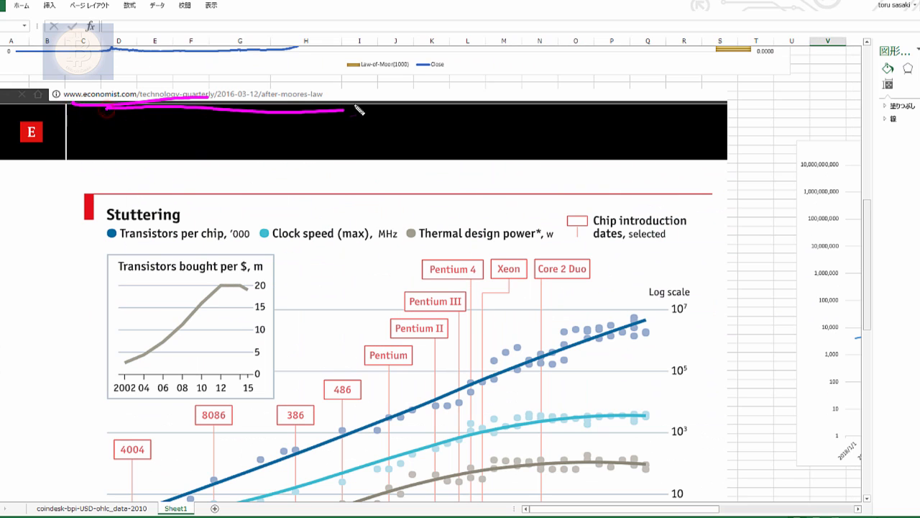
scroll(down, 3)
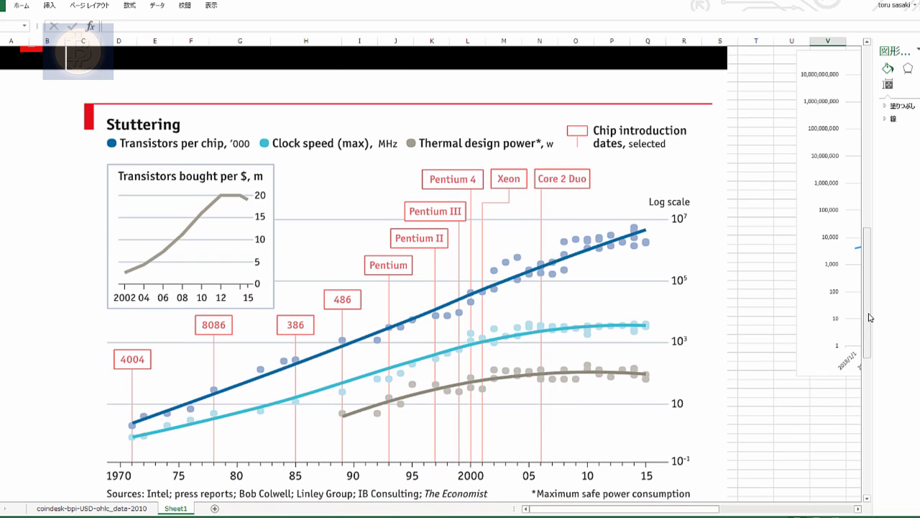
mouse_move(702, 231)
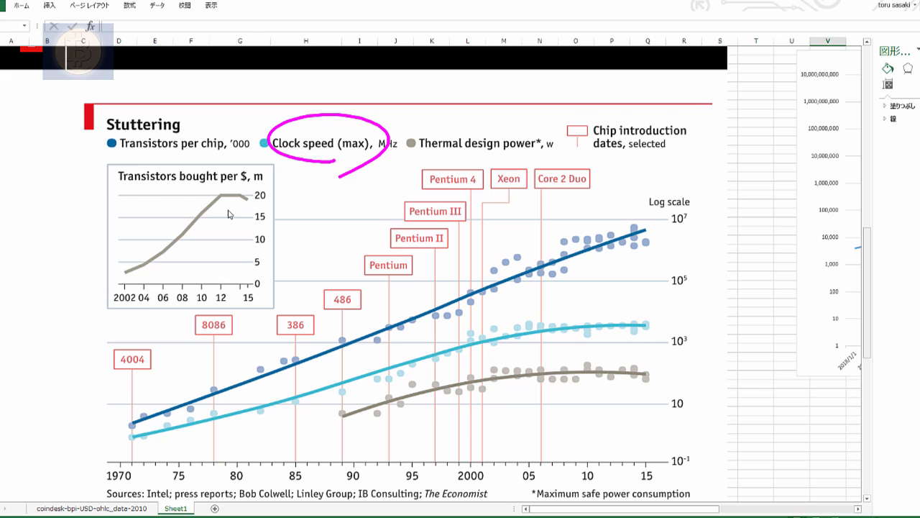
drag(374, 133, 463, 101)
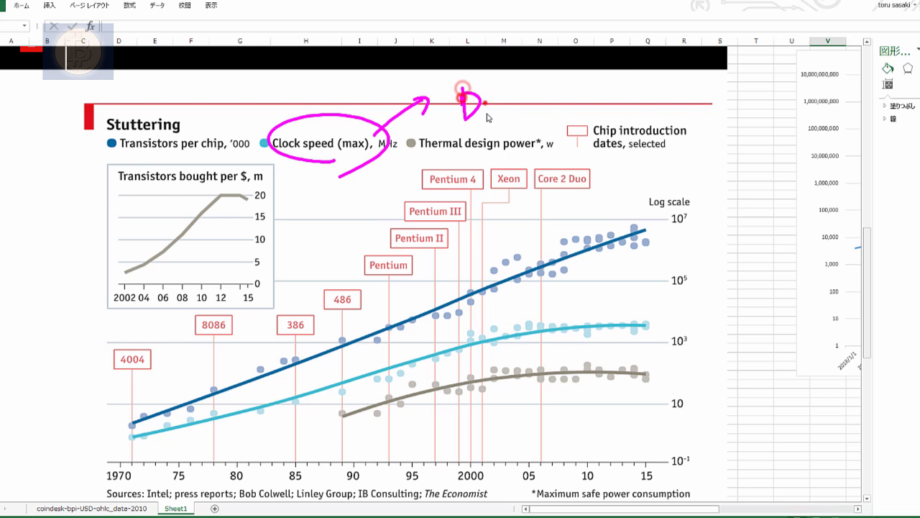
drag(467, 101, 669, 101)
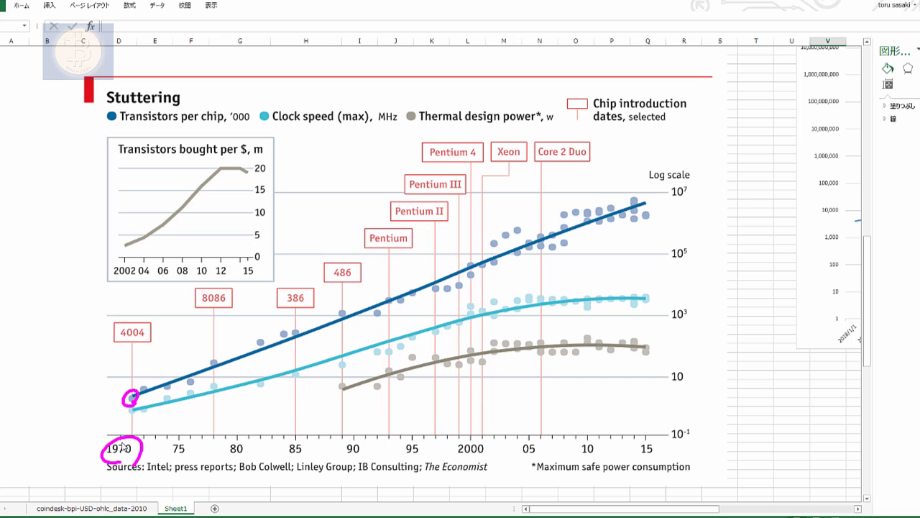
- Trace the transistor trend from 1970 with an arrow rising past the chart toward BTC
drag(171, 388, 649, 186)
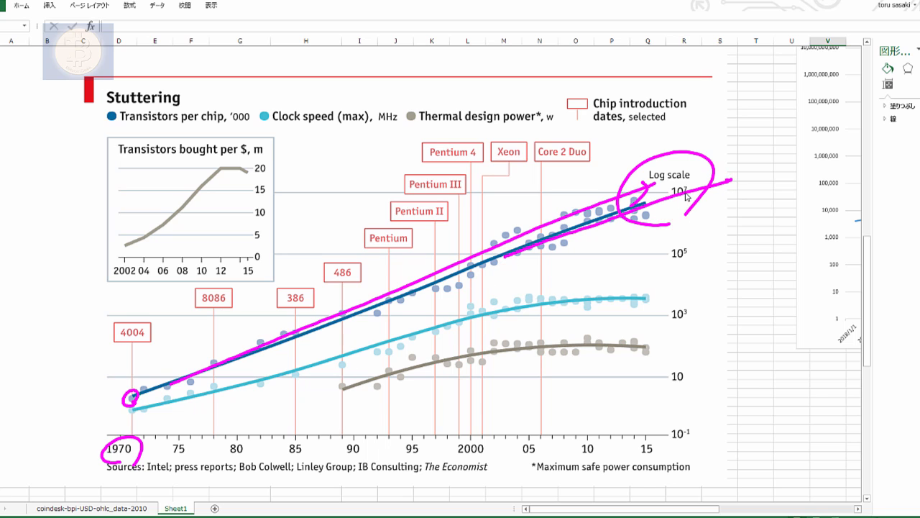
mouse_move(687, 194)
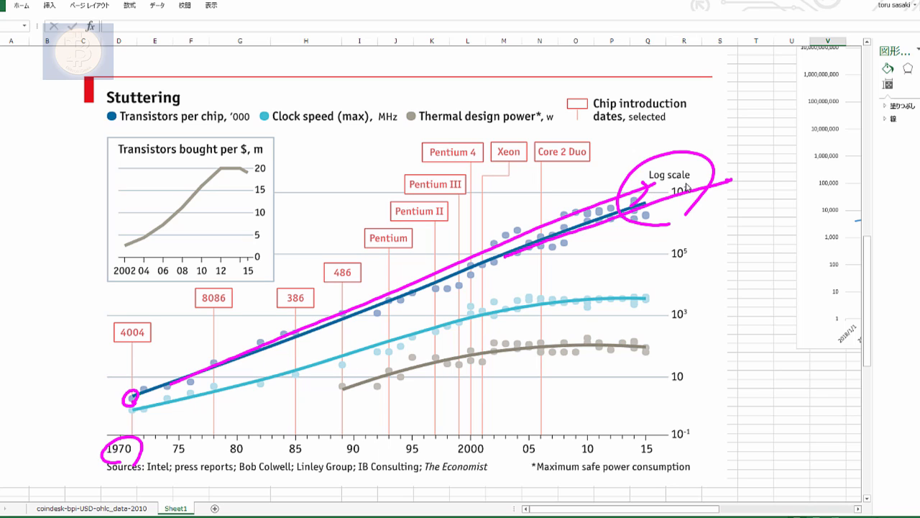
mouse_move(635, 153)
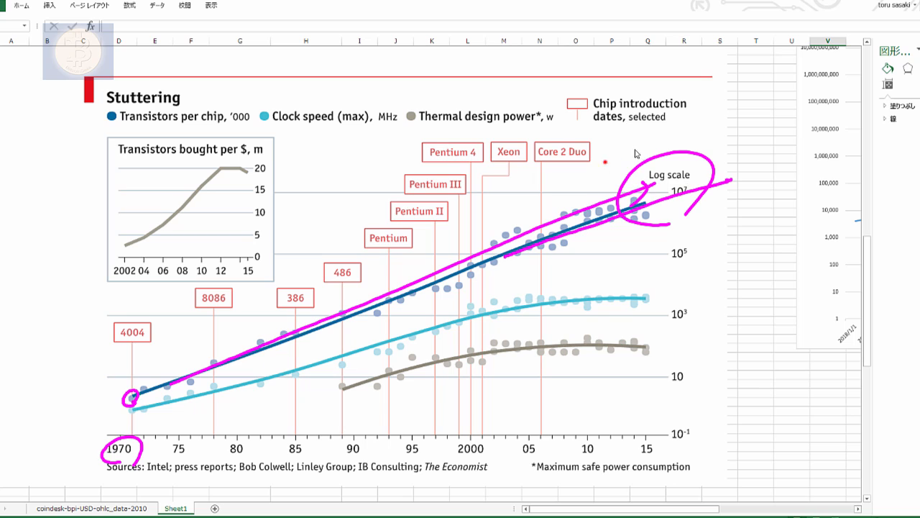
drag(604, 161, 687, 122)
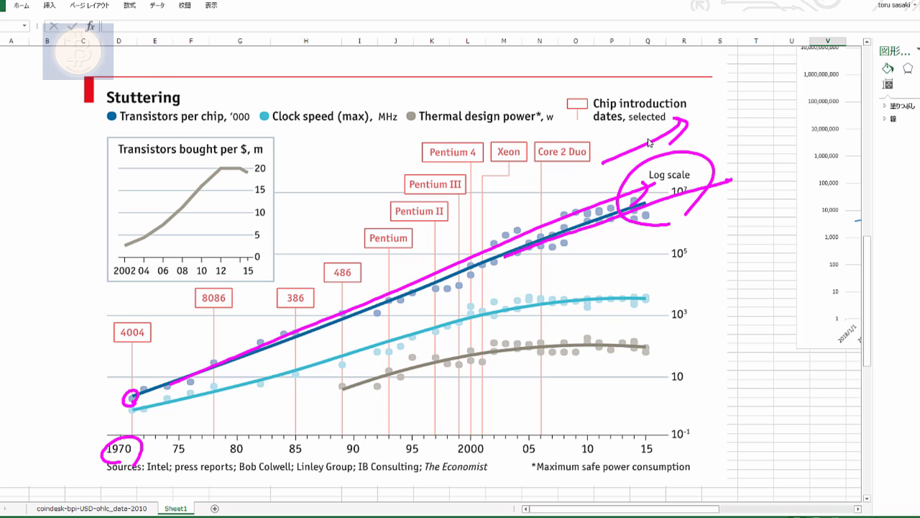
mouse_move(174, 457)
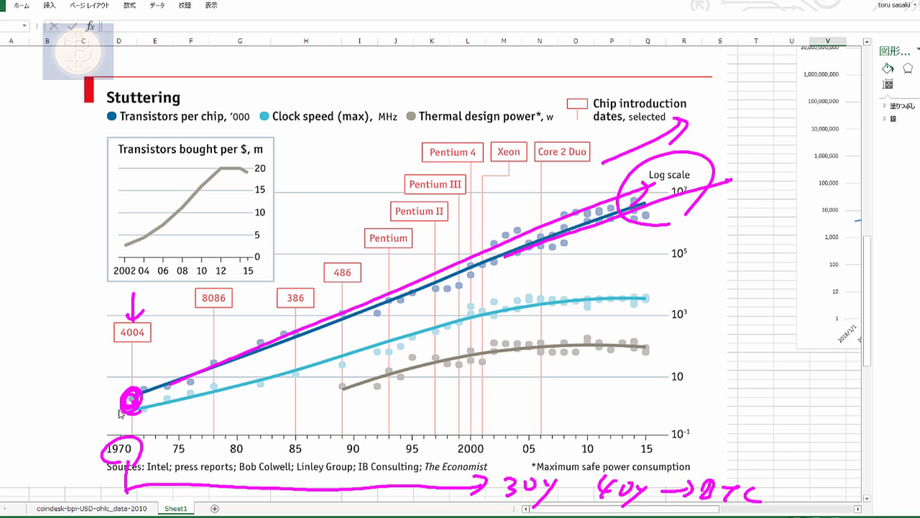
mouse_move(715, 364)
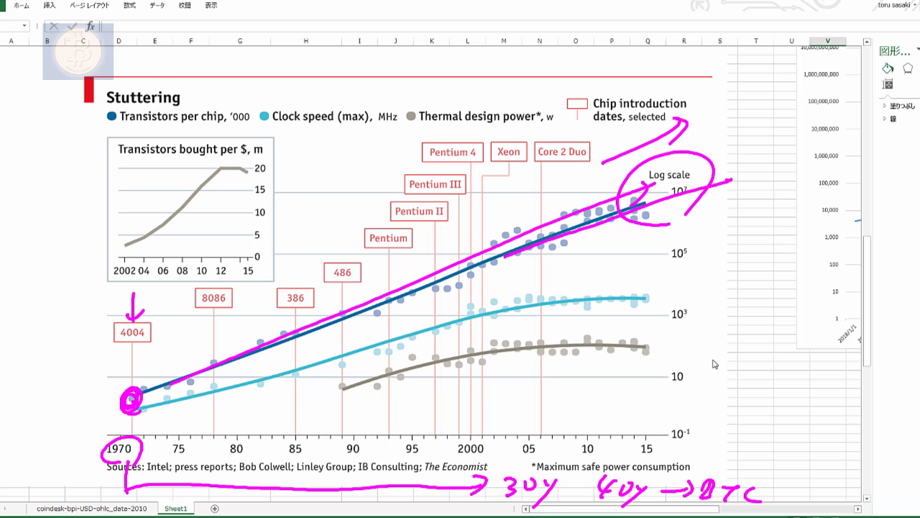
drag(716, 366, 731, 190)
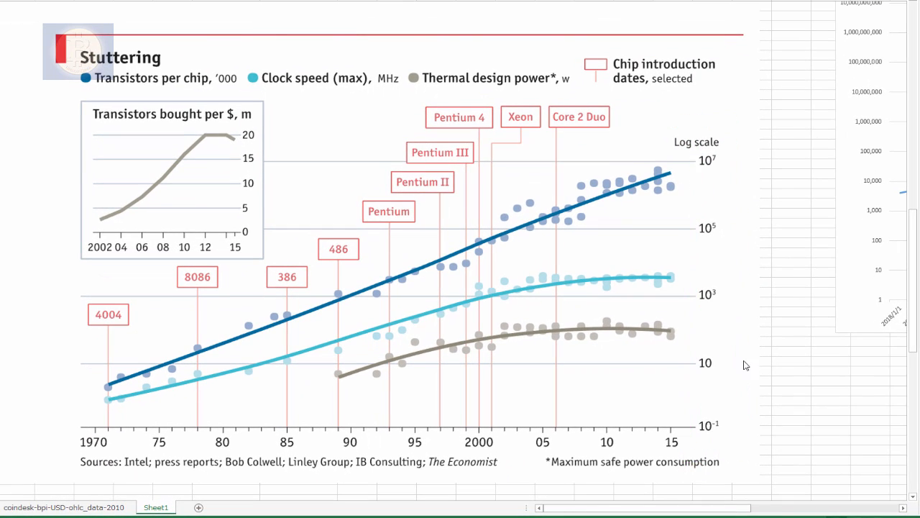
- Erase the remaining ink so the Stuttering chart is unmarked
drag(736, 371, 755, 359)
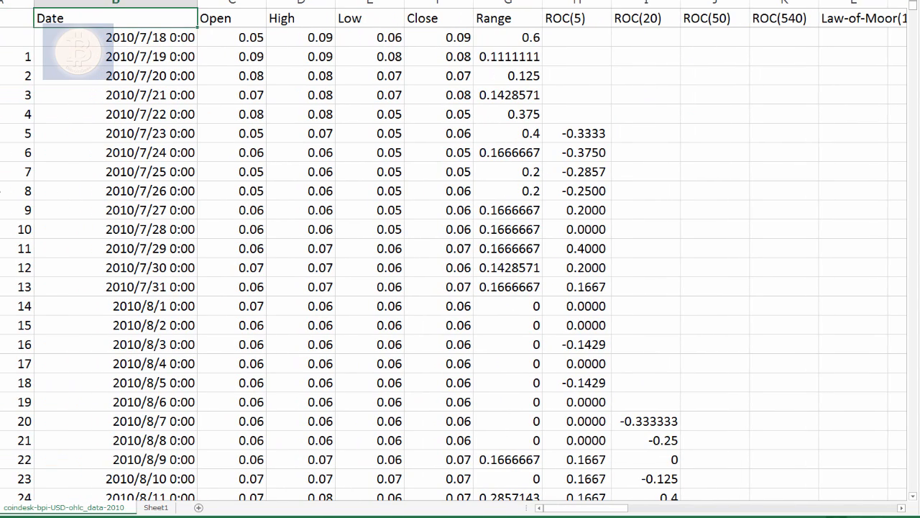
click(369, 38)
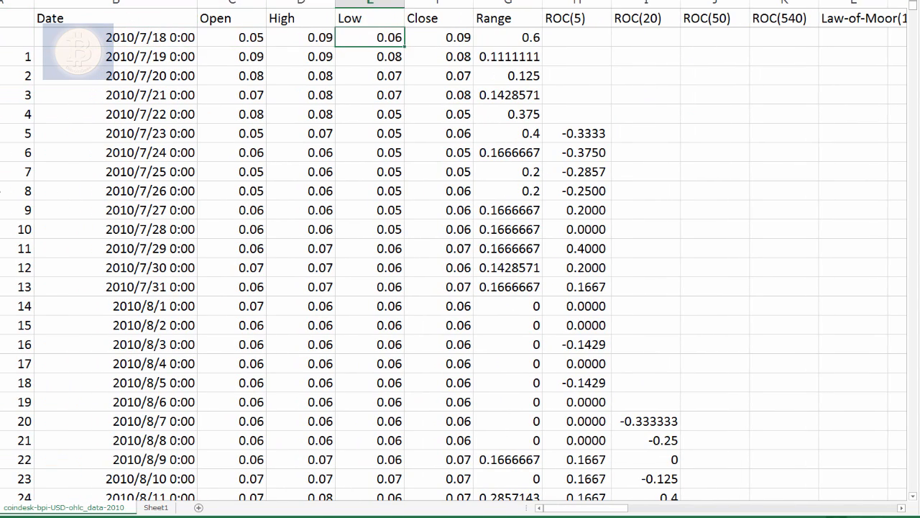
click(231, 37)
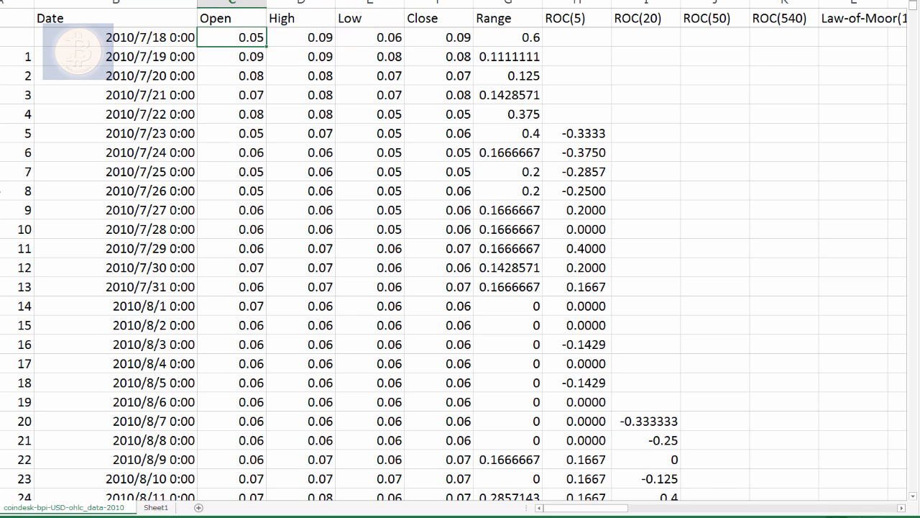
click(299, 38)
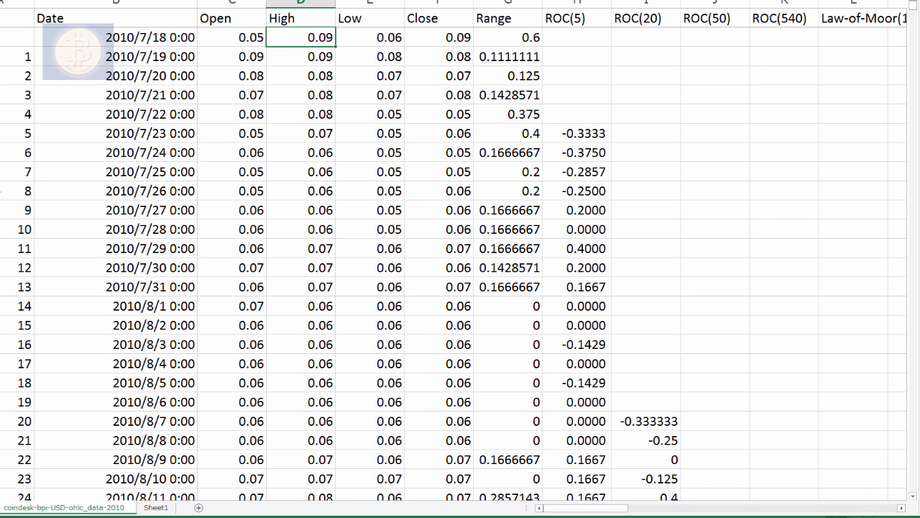
mouse_move(23, 193)
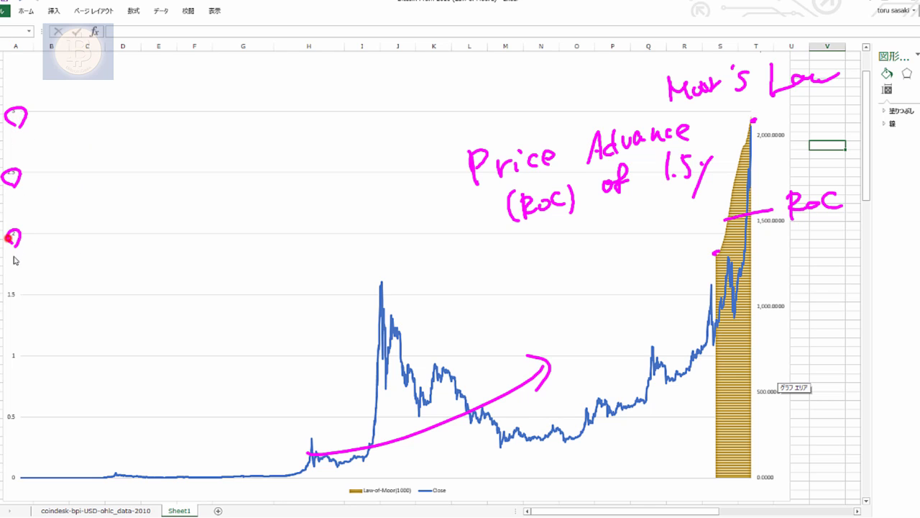
- Draw a line across the chart at the doubling level and underline the 'Doubles' and '1.5 year' notes
drag(11, 237, 726, 238)
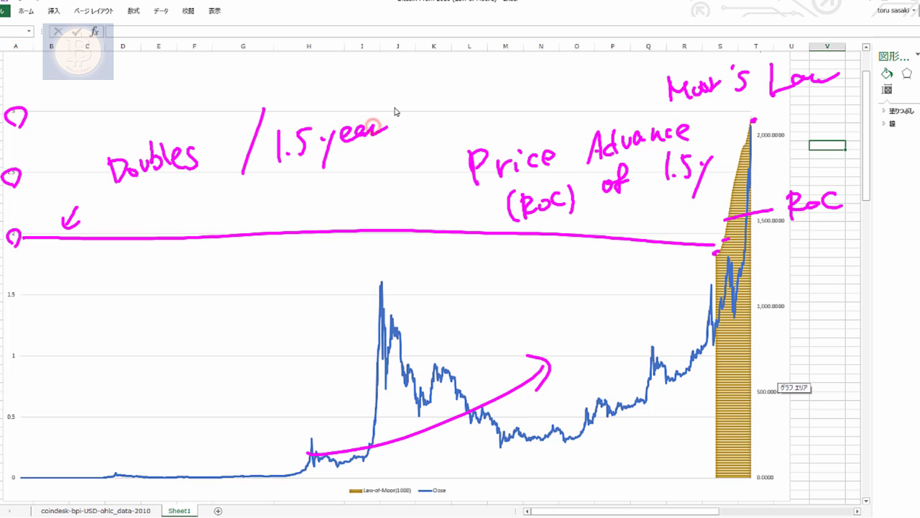
drag(113, 208, 391, 157)
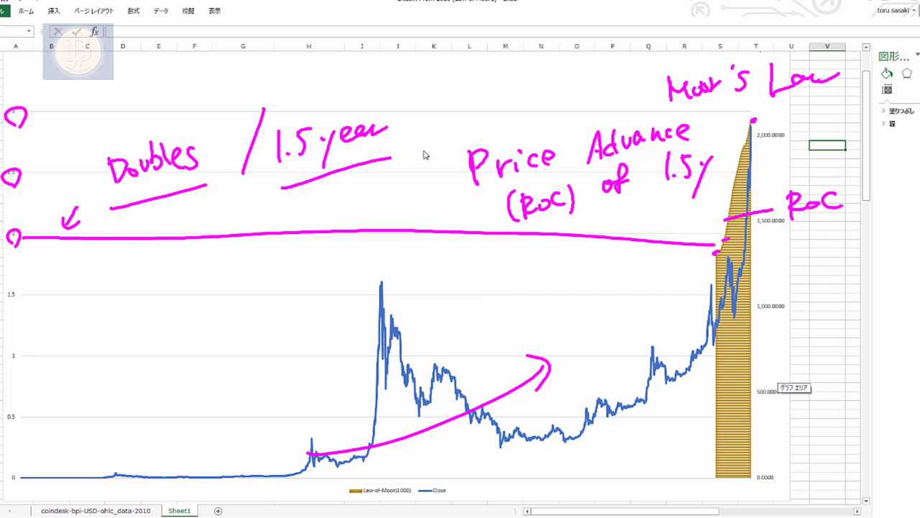
drag(98, 170, 170, 210)
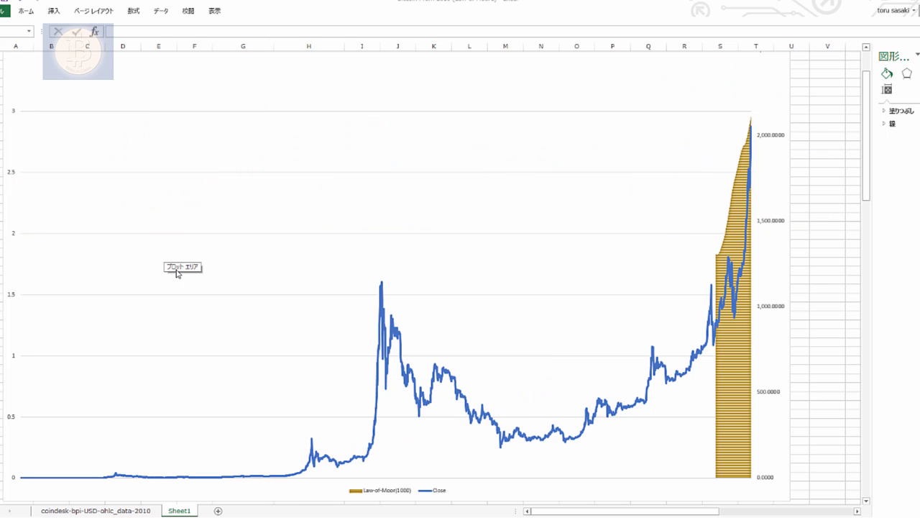
mouse_move(684, 451)
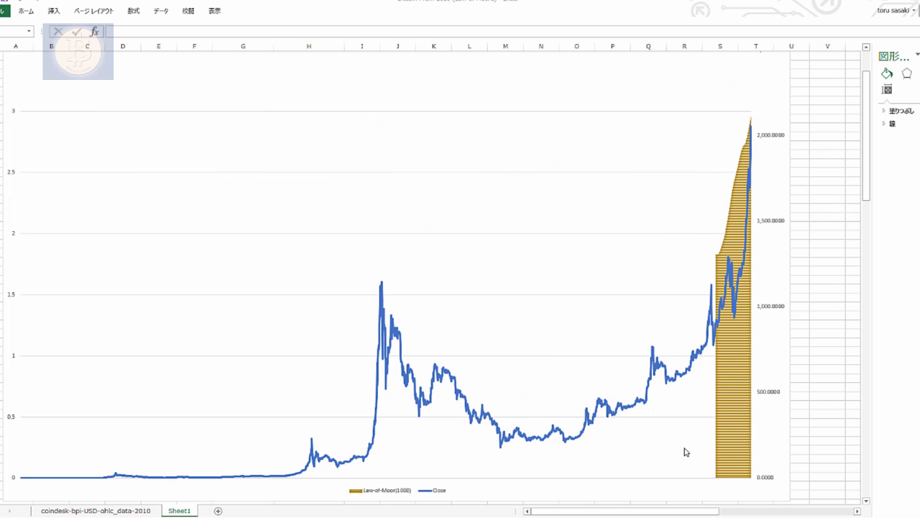
mouse_move(769, 483)
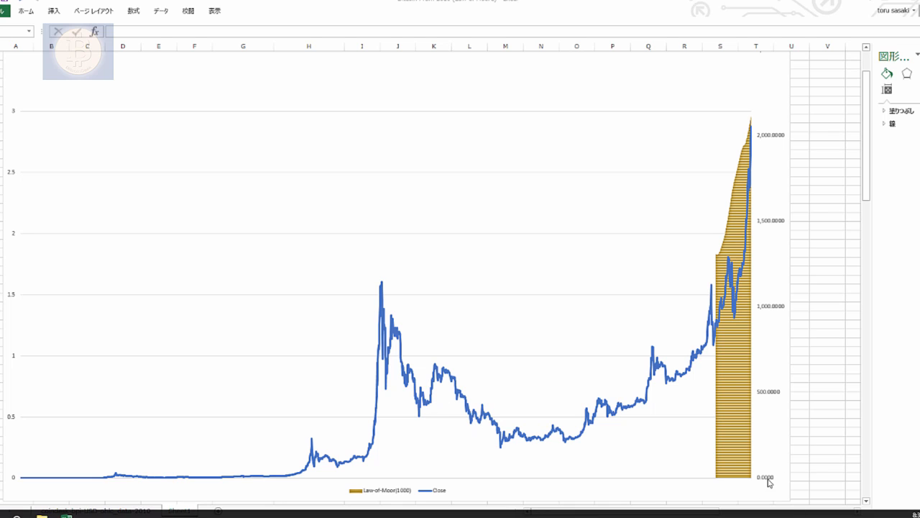
mouse_move(764, 319)
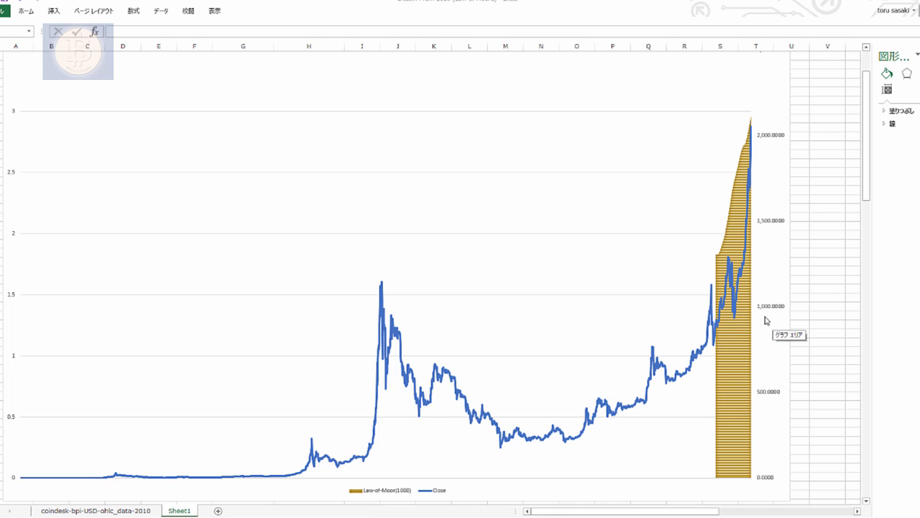
mouse_move(443, 457)
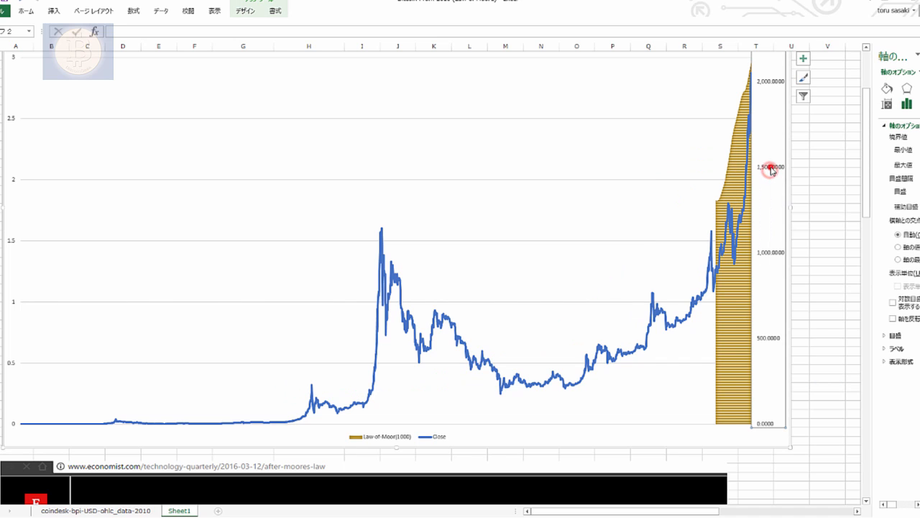
- Tick Logarithmic scale for the price axis, then sketch a rising curve and a marker with arrow at the mid-chart dip
click(893, 301)
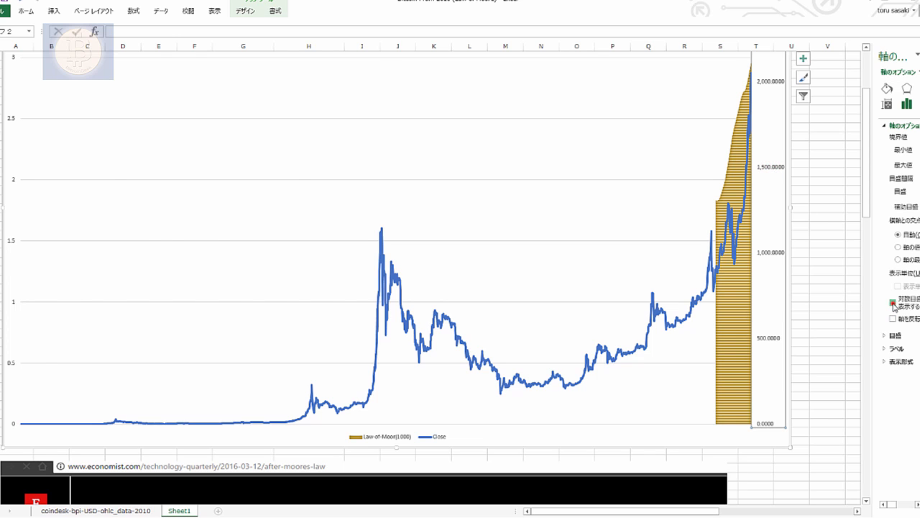
click(893, 302)
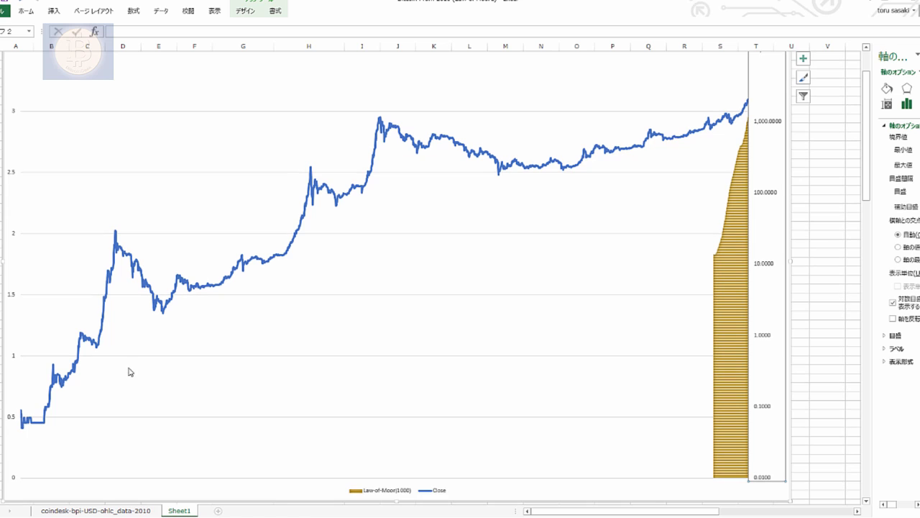
drag(69, 385, 716, 93)
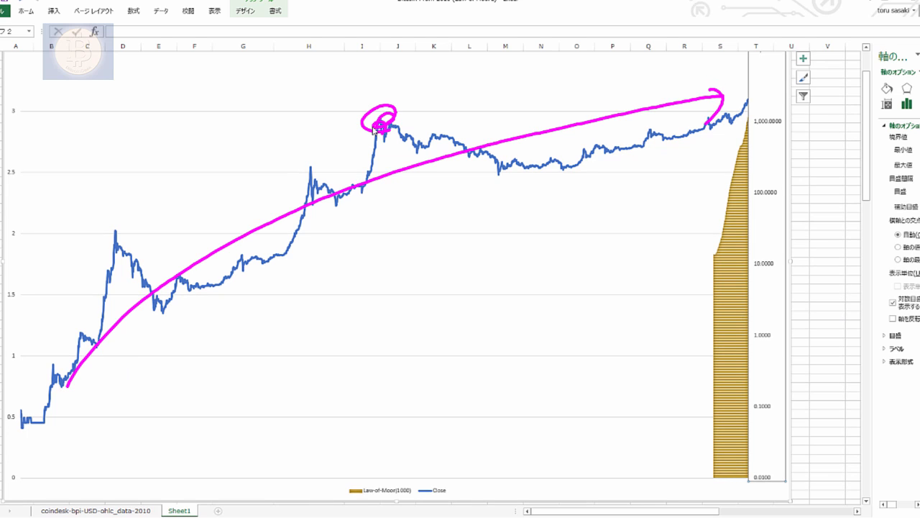
mouse_move(408, 117)
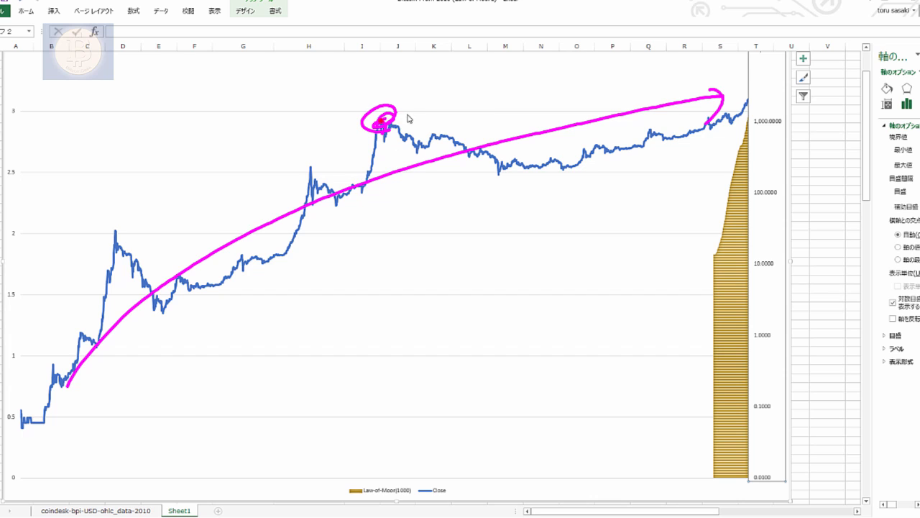
drag(508, 68, 496, 374)
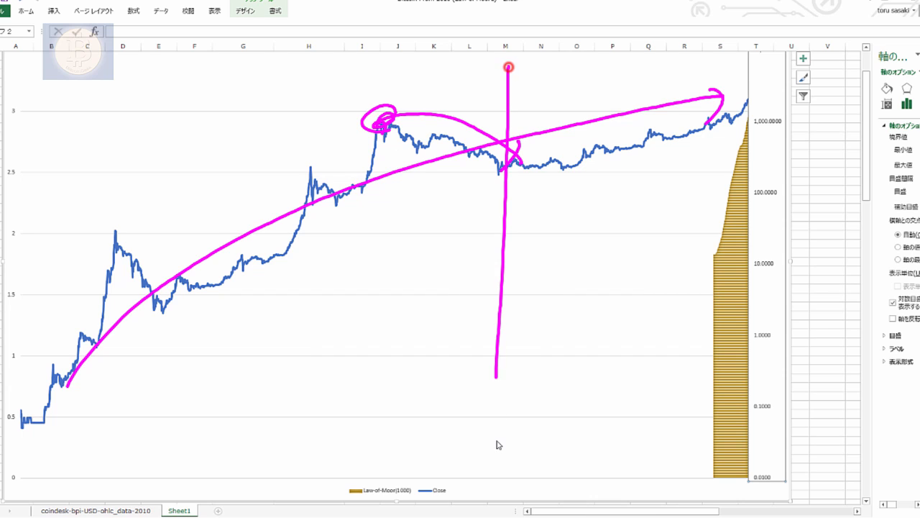
drag(492, 66, 496, 492)
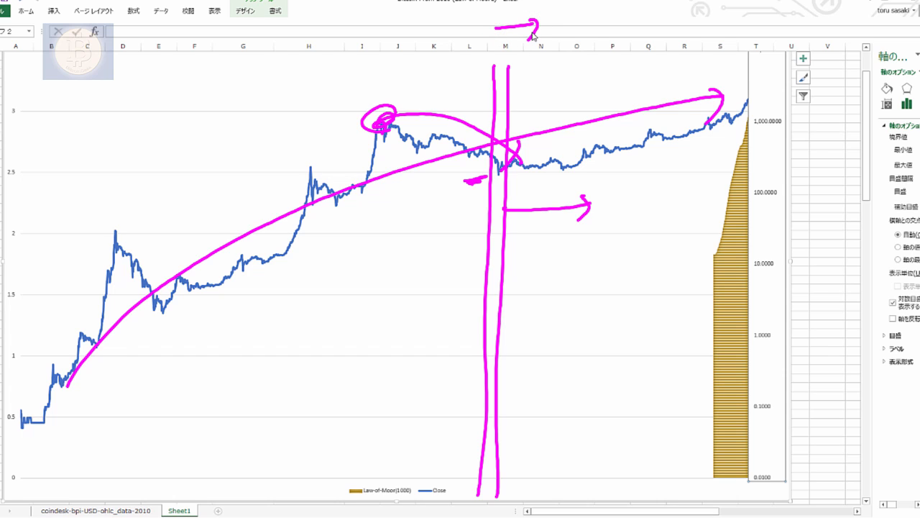
- Circle the top of the Law-of-Moore area and the early price spike, then erase the pen notes
drag(535, 164, 759, 100)
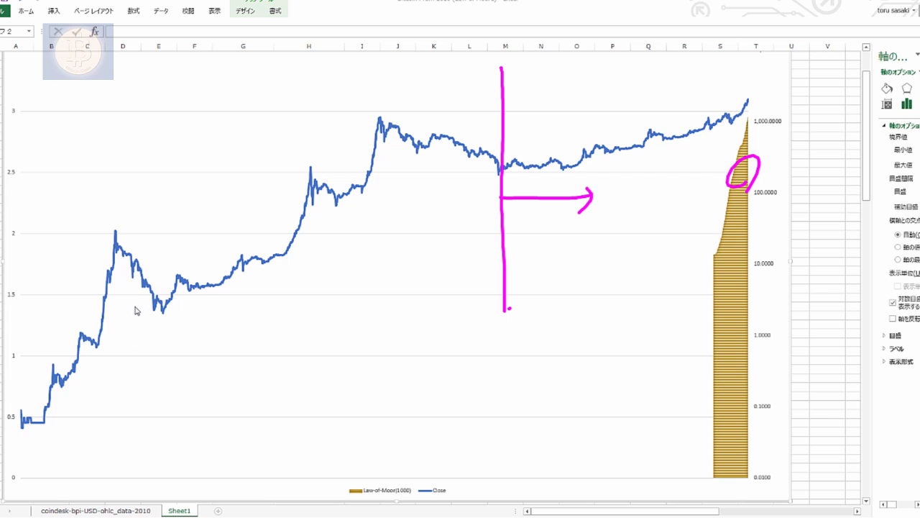
drag(115, 230, 175, 353)
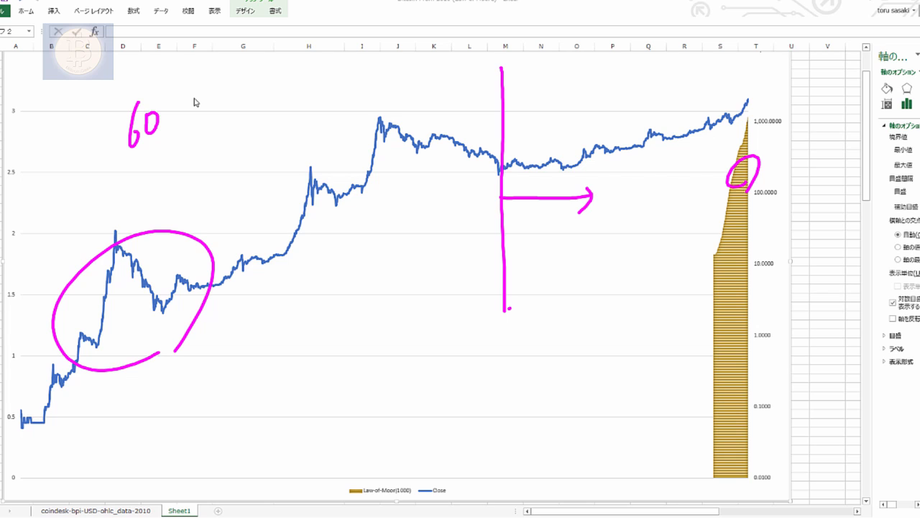
drag(95, 166, 198, 63)
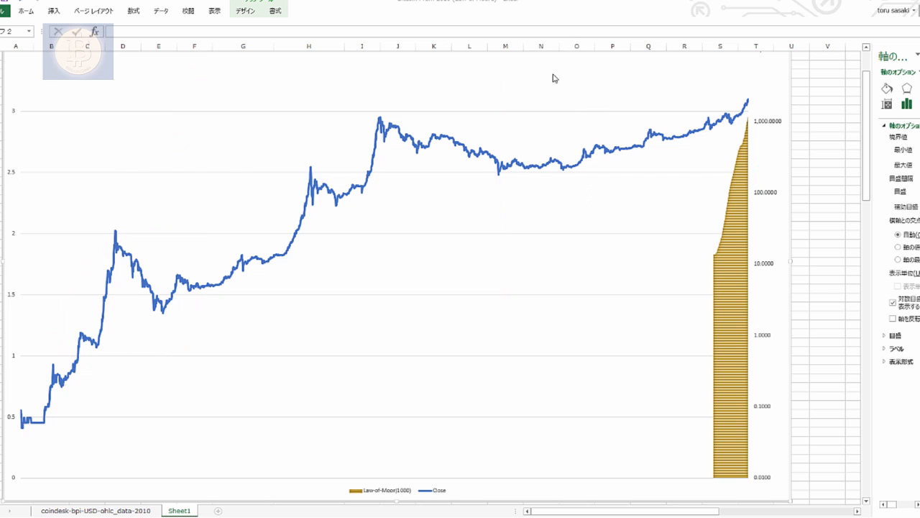
- Mark the mid-chart dip and annotate the Moore's Law doubling note beside the pasted chart
drag(509, 56, 506, 207)
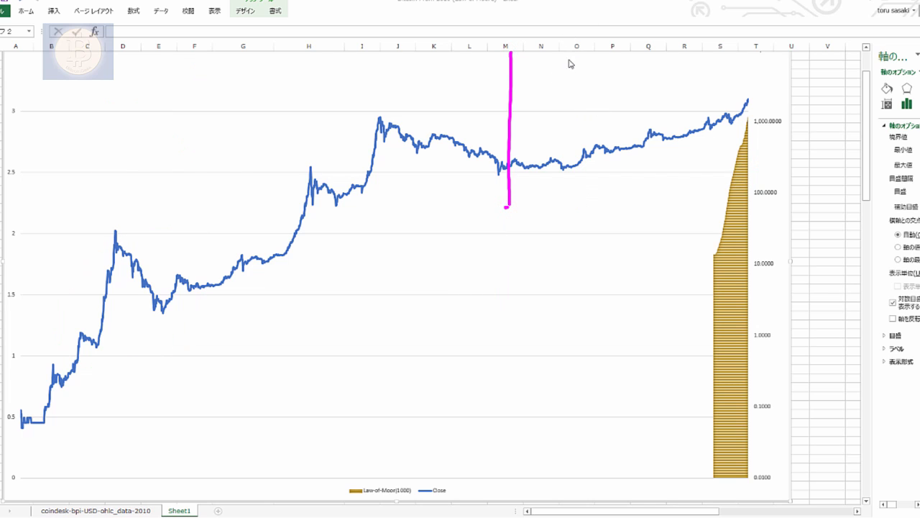
mouse_move(567, 75)
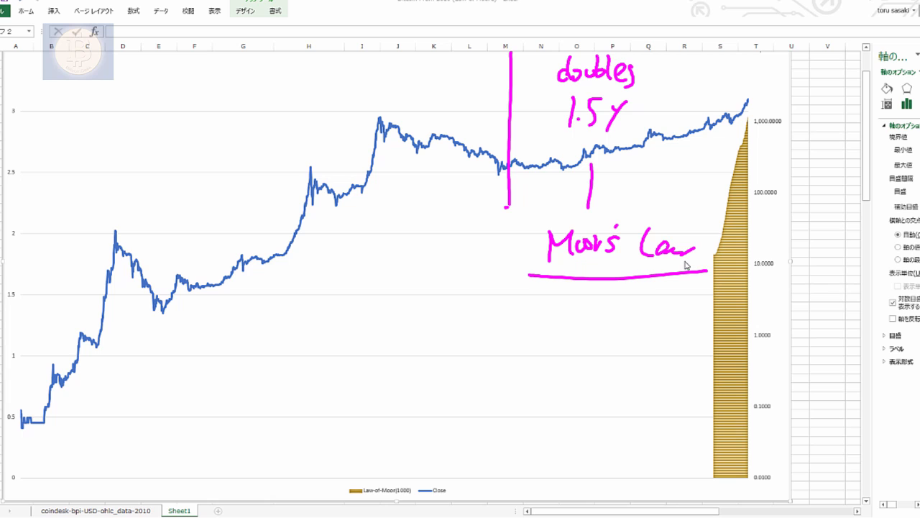
drag(533, 224, 717, 276)
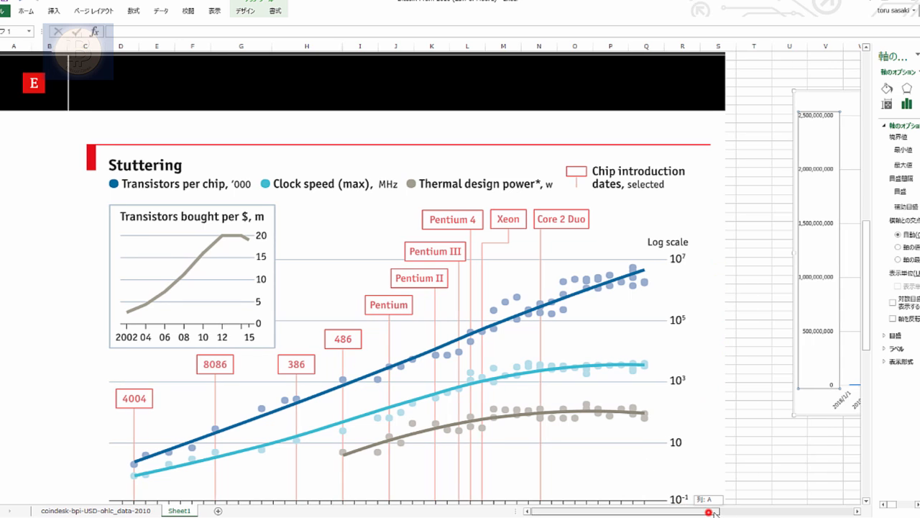
- Scroll right to the projected Price chart and mark its final year, the 2,000,000,000 level and the curve's start
scroll(right, 3)
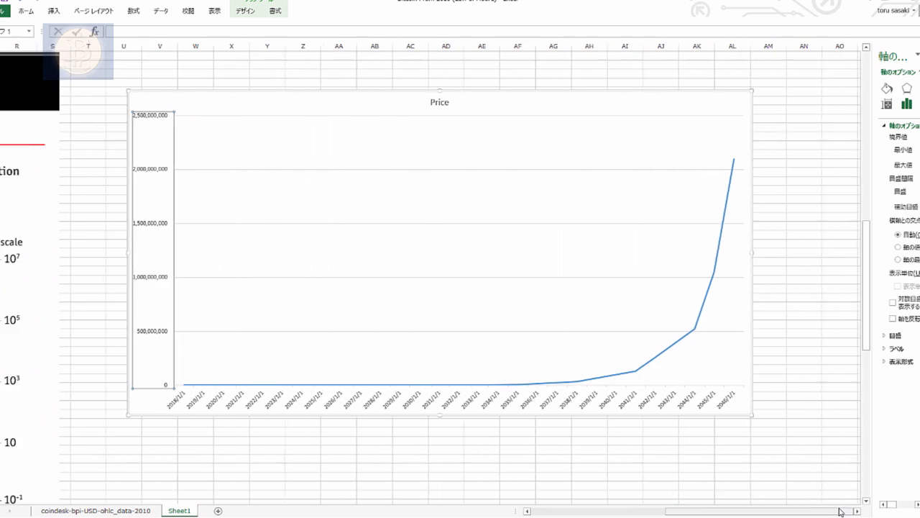
scroll(right, 3)
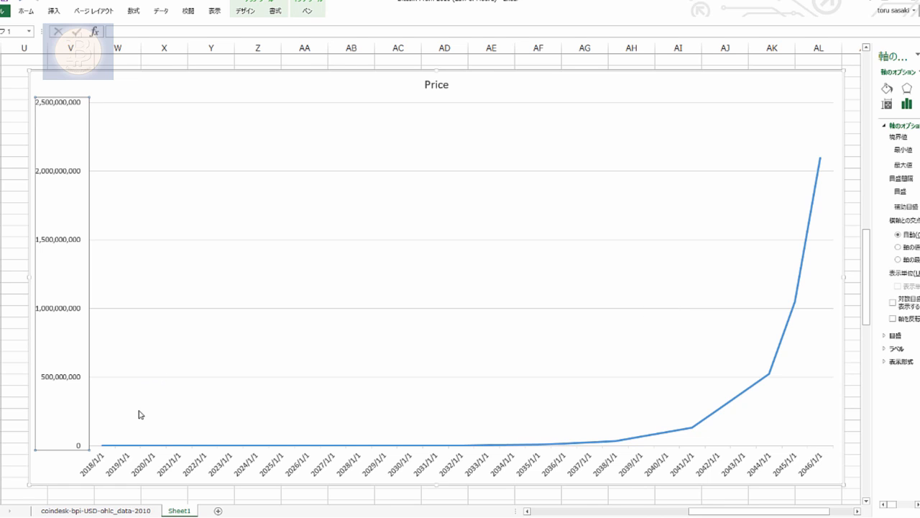
mouse_move(179, 435)
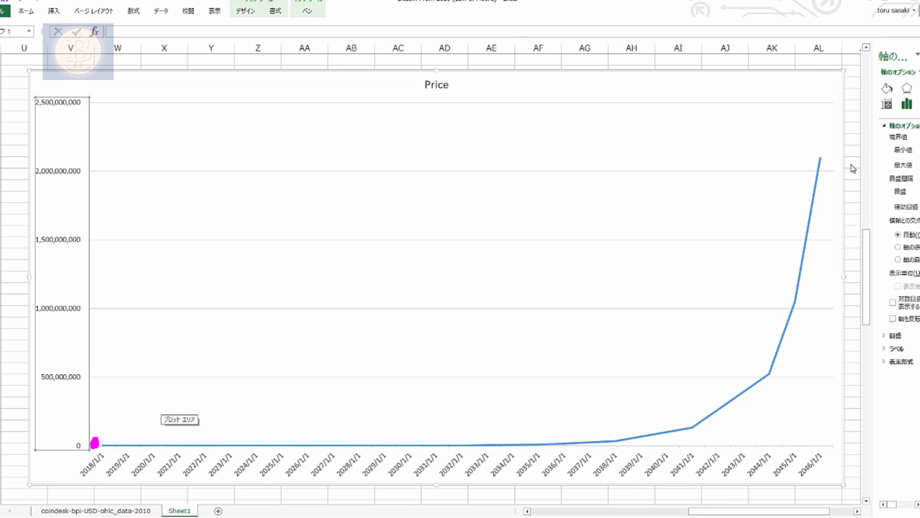
mouse_move(810, 485)
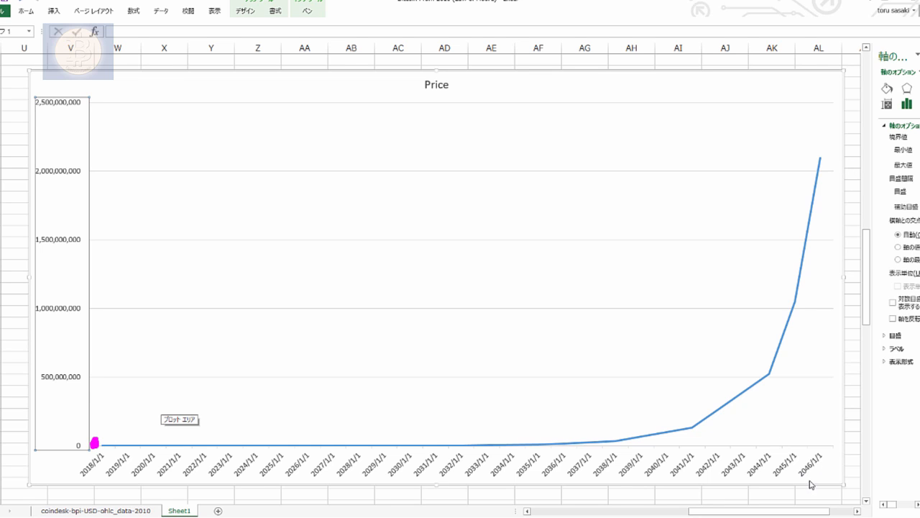
drag(804, 492, 825, 459)
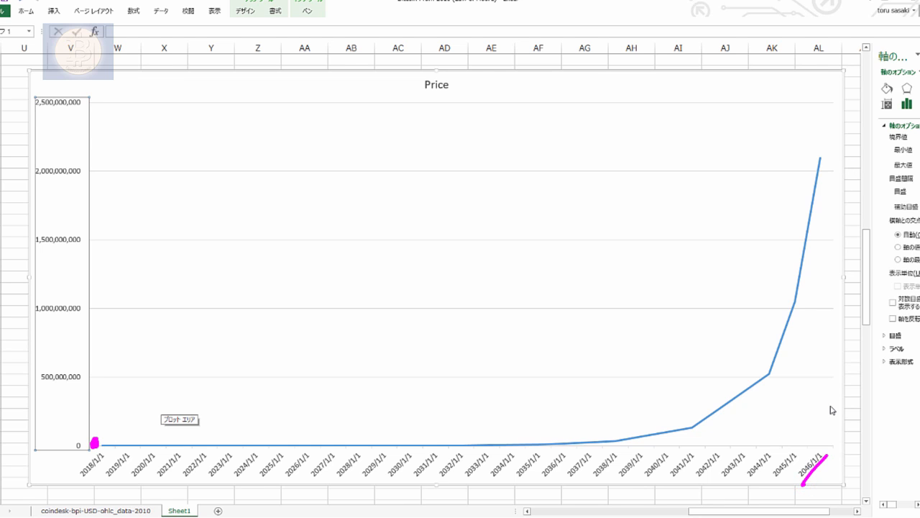
drag(26, 184, 112, 181)
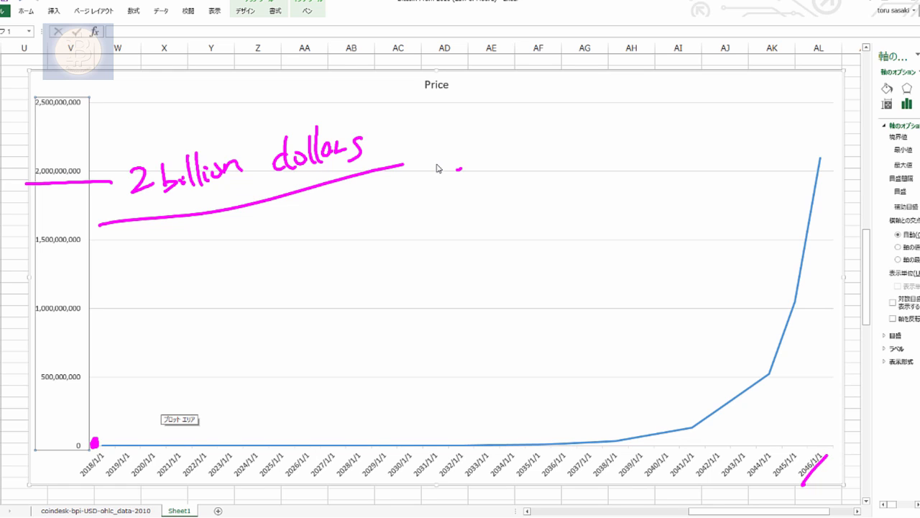
mouse_move(223, 293)
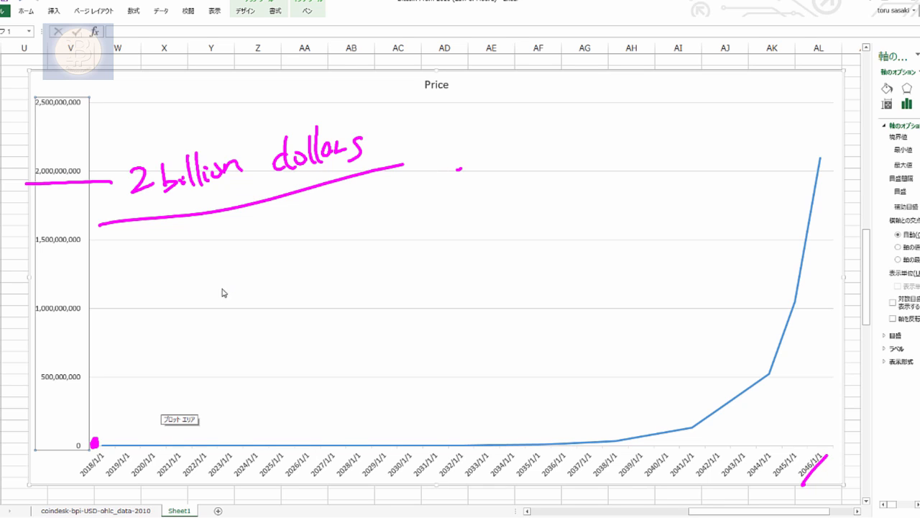
mouse_move(266, 184)
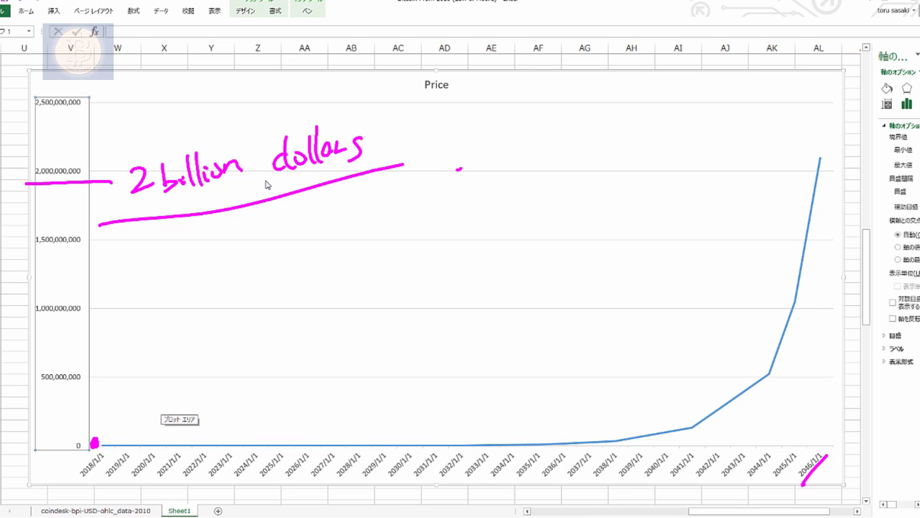
mouse_move(394, 207)
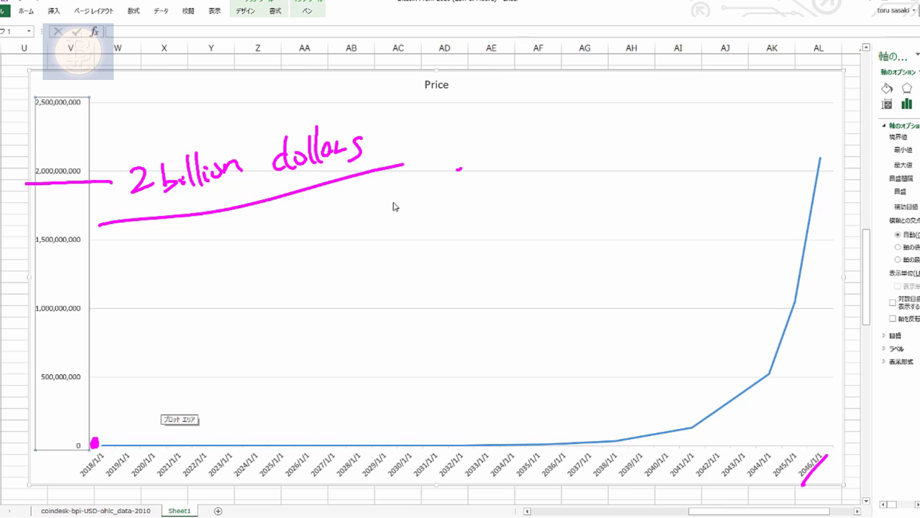
mouse_move(385, 224)
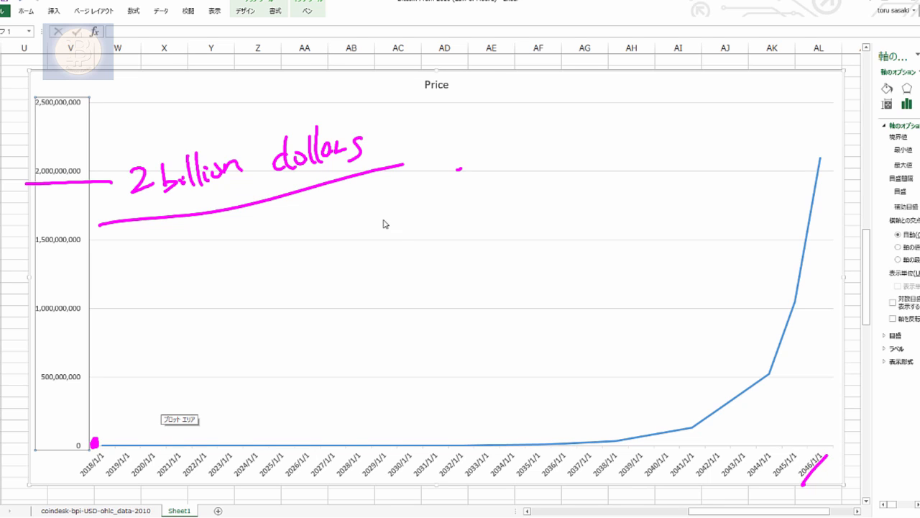
mouse_move(401, 298)
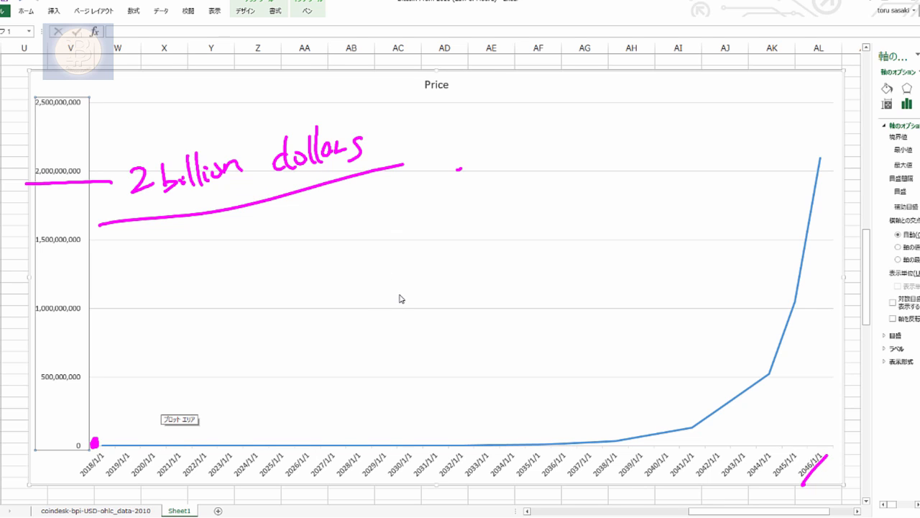
mouse_move(404, 296)
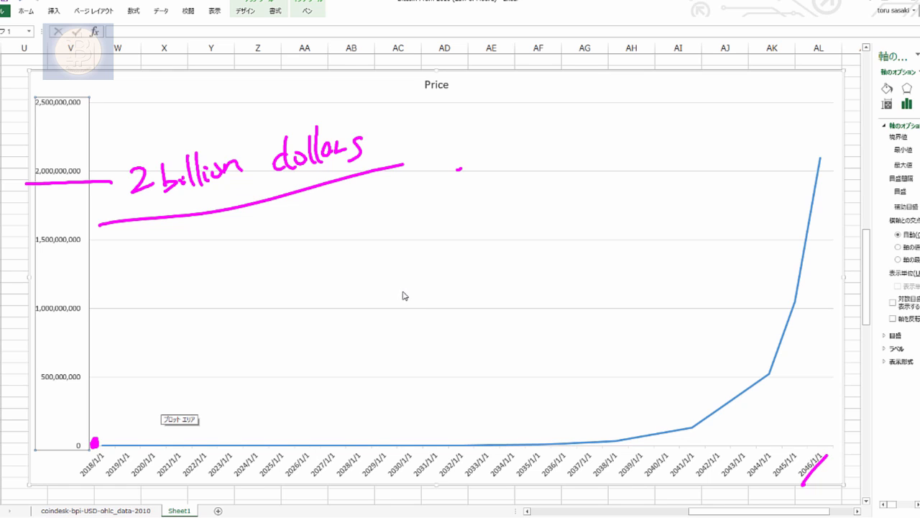
mouse_move(424, 265)
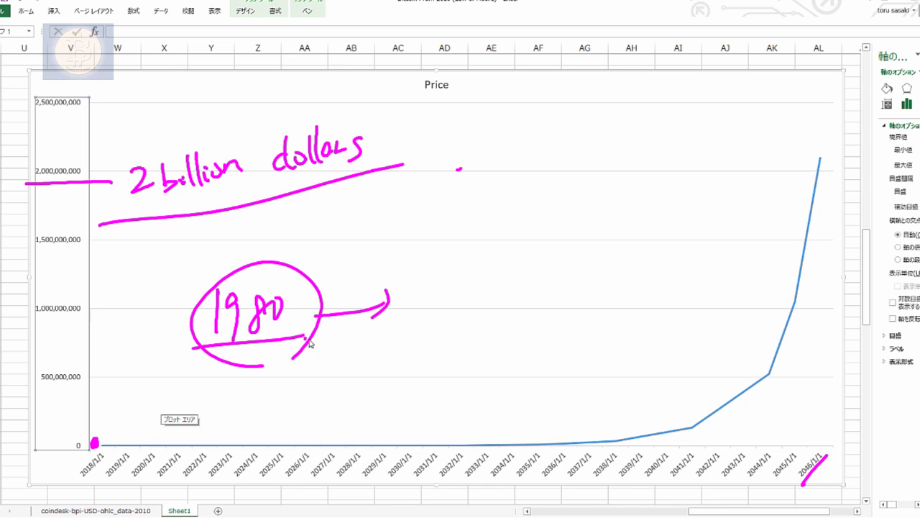
drag(115, 414, 98, 435)
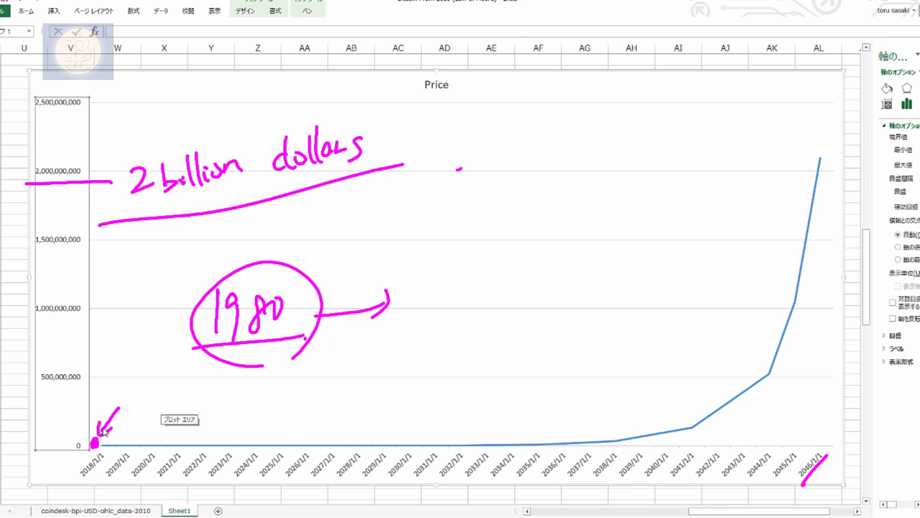
drag(773, 184, 773, 132)
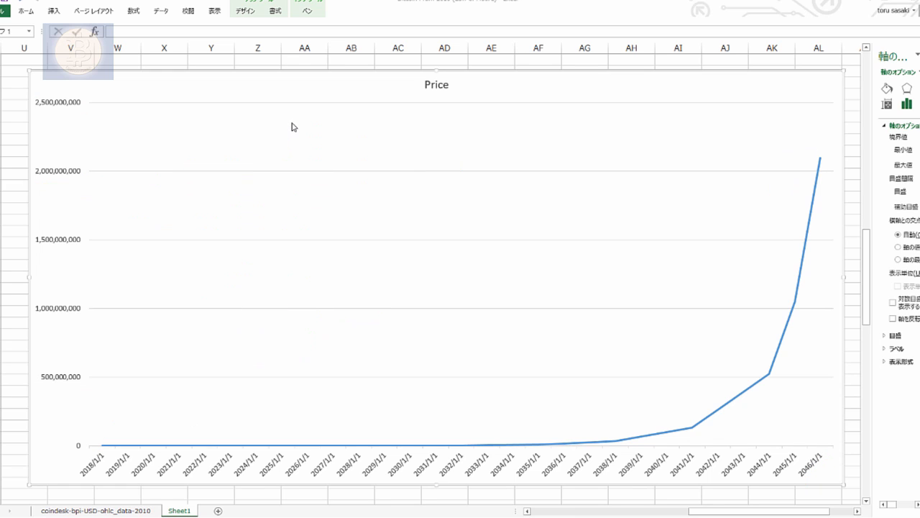
mouse_move(104, 117)
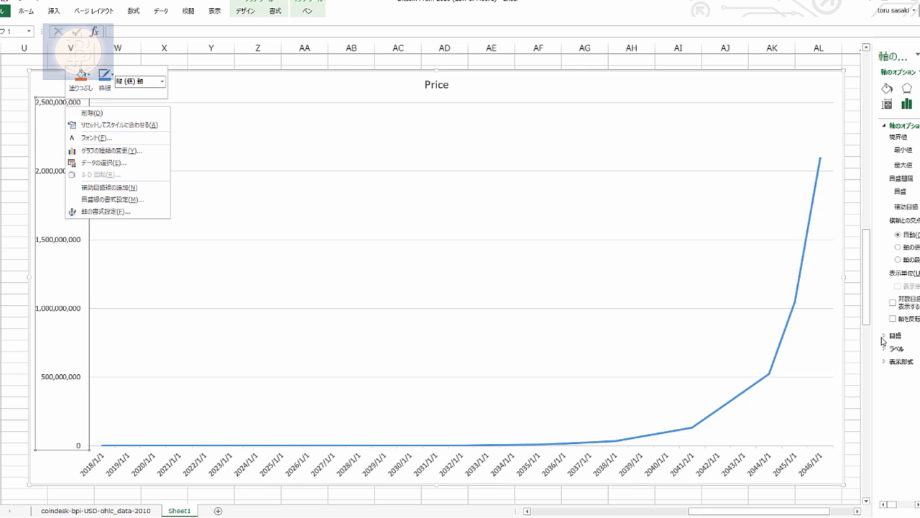
- Switch the Price chart's vertical axis to a logarithmic scale via Format Axis
click(892, 302)
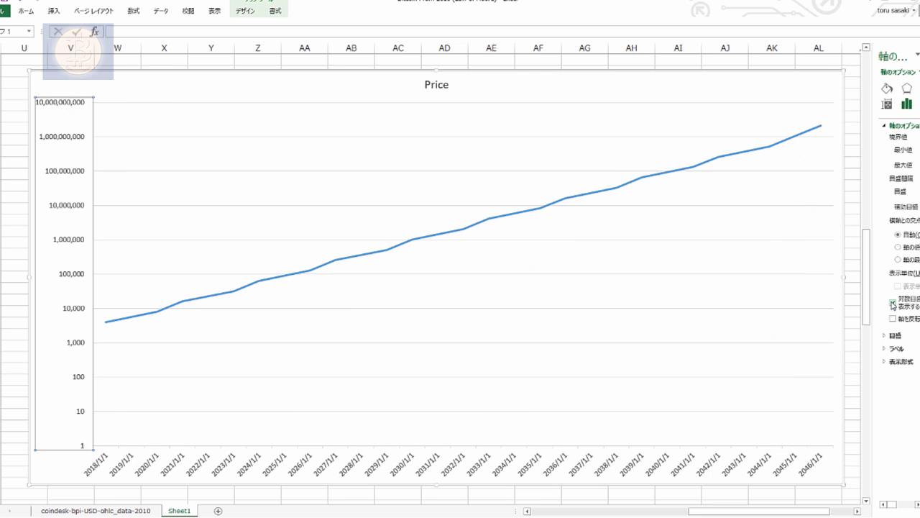
click(892, 302)
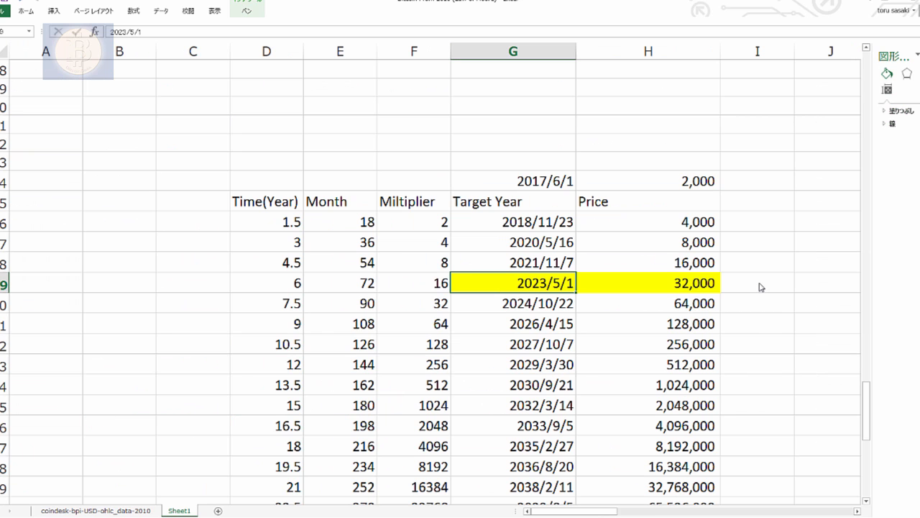
mouse_move(179, 101)
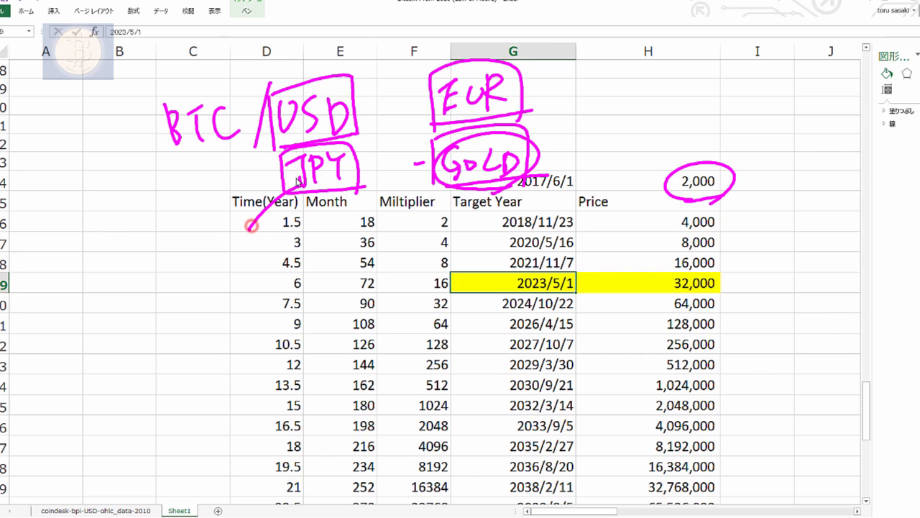
- Ink an arrow down the Price column, circle BTC/USD, box 'Book store local' and add a note beside the table
drag(728, 212, 728, 276)
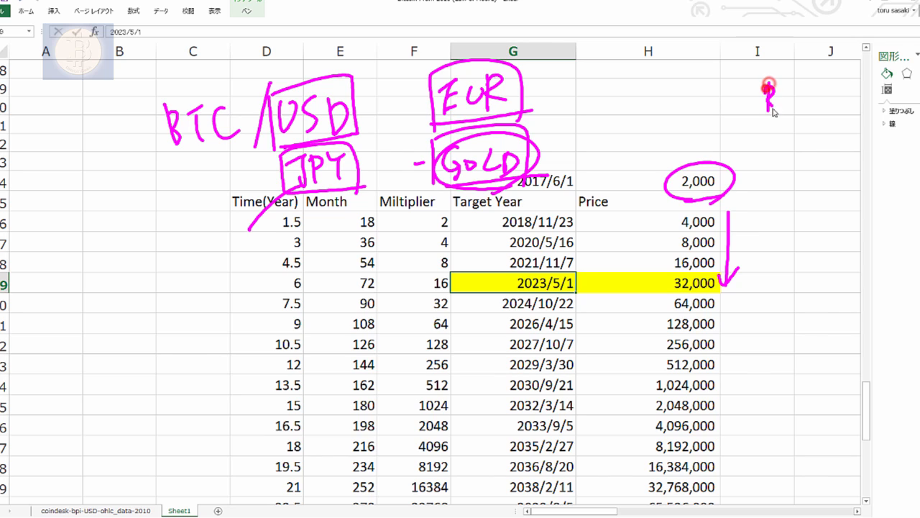
drag(762, 94, 813, 115)
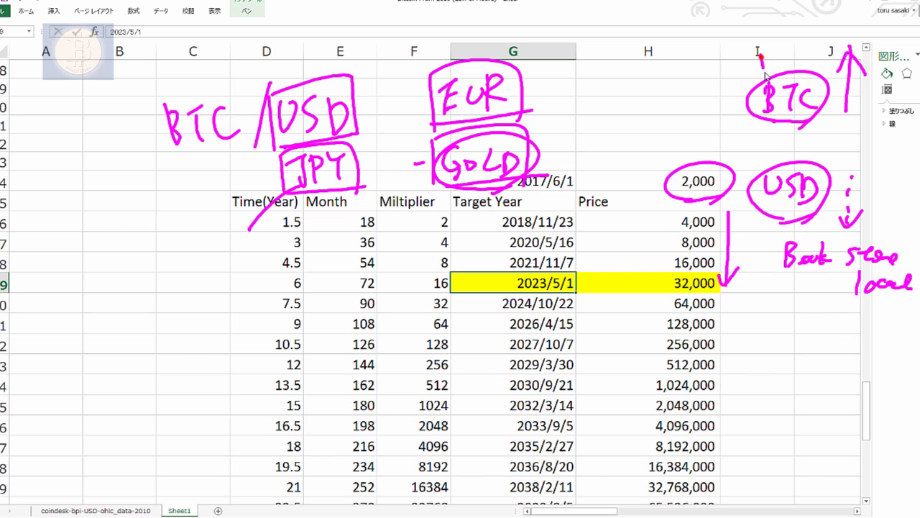
drag(644, 46, 779, 36)
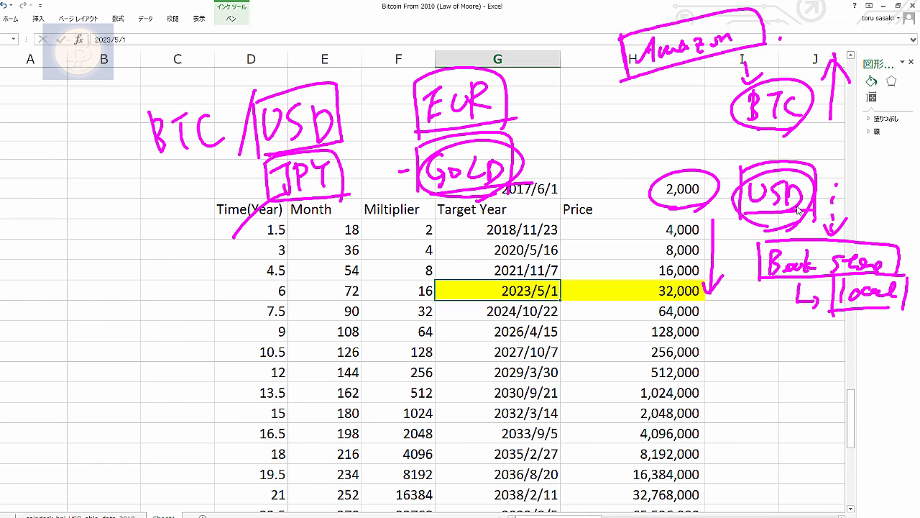
drag(454, 303, 696, 302)
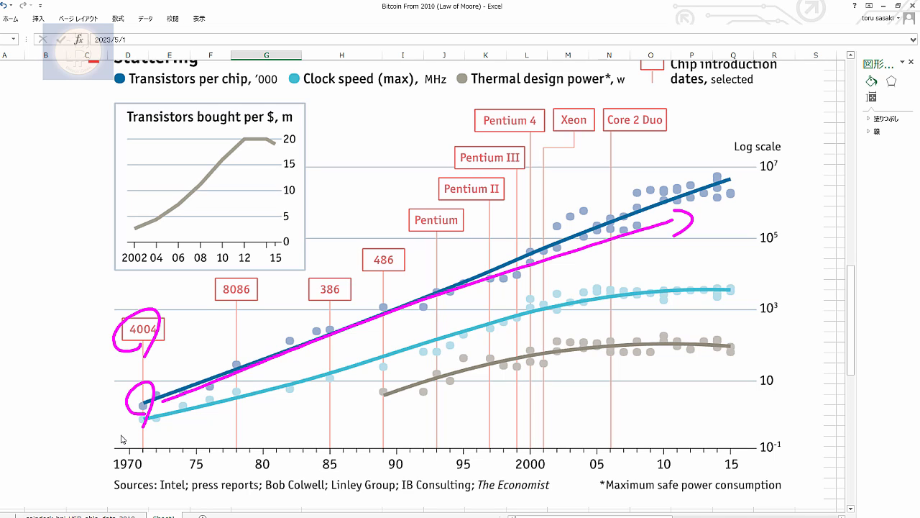
- Draw an ink trend mark across the Economist transistor chart near 4004 and 1970
drag(130, 402, 281, 388)
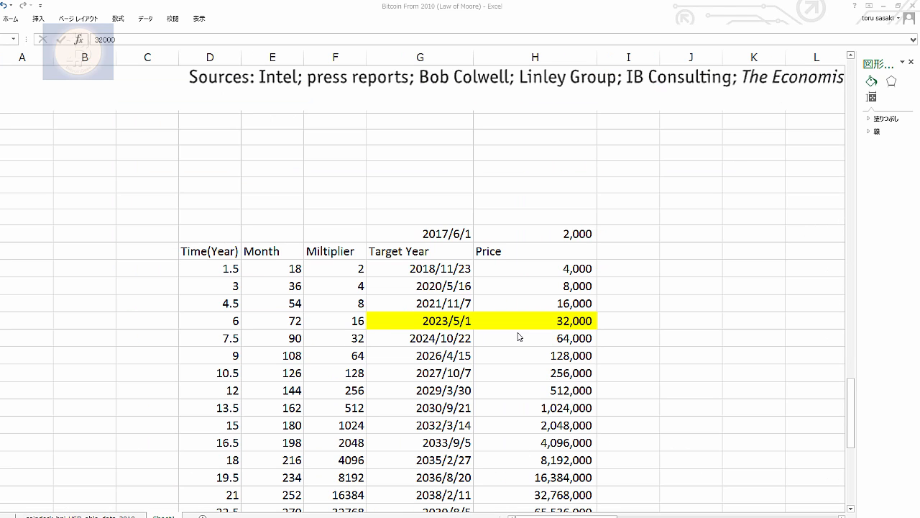
- Draw a pen line under the yellow 2023/5/1 row priced 32,000
drag(388, 328, 630, 322)
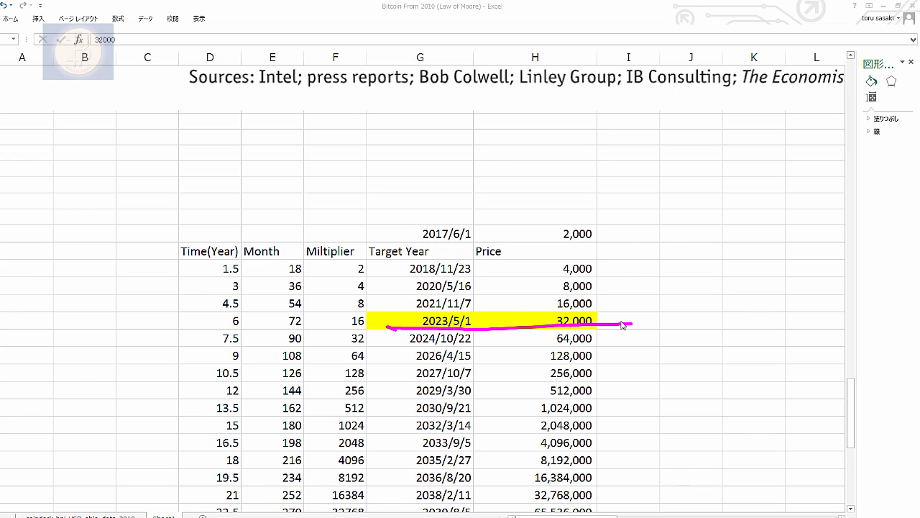